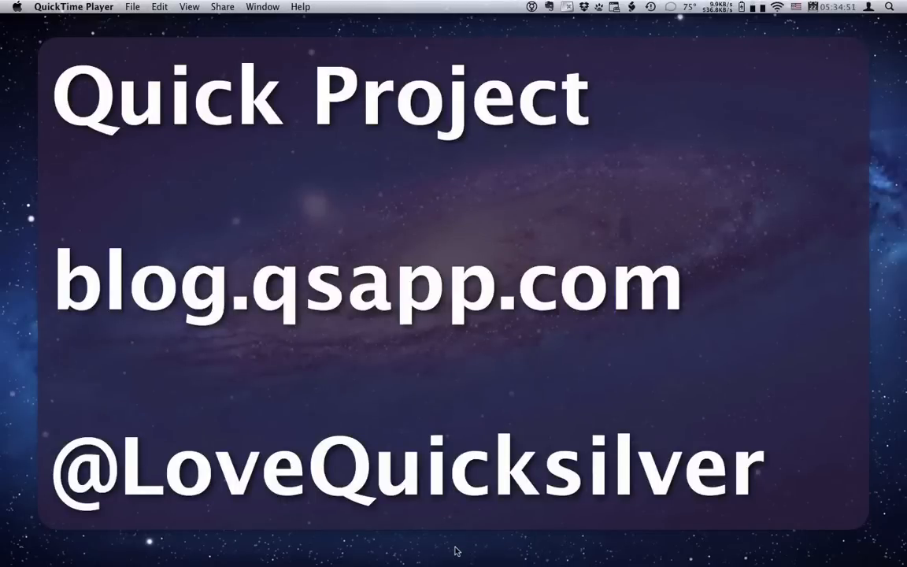
{"action": "mouse_move", "coordinate": [454, 239]}
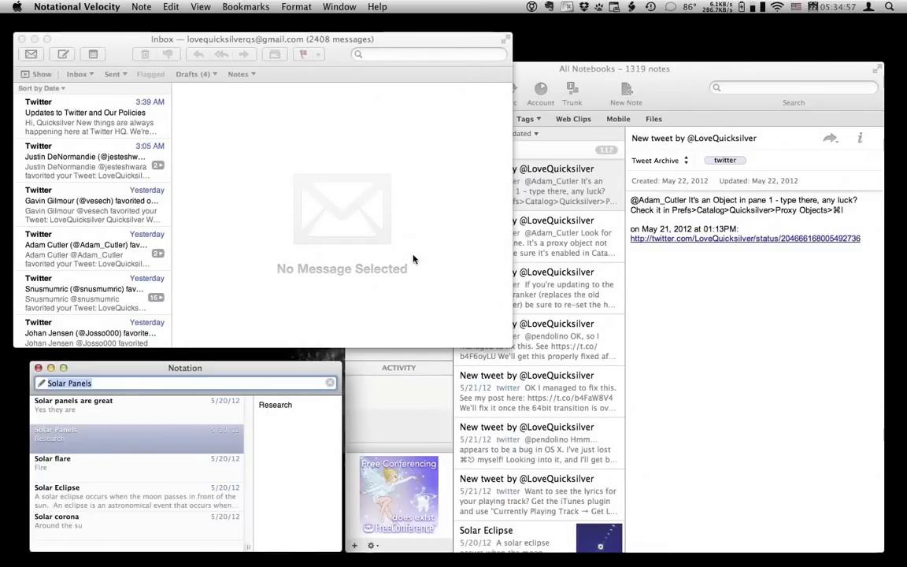
Close the Mail and notes windows with Cmd+W, leaving the moon desktop.
{"action": "key", "text": "cmd+w"}
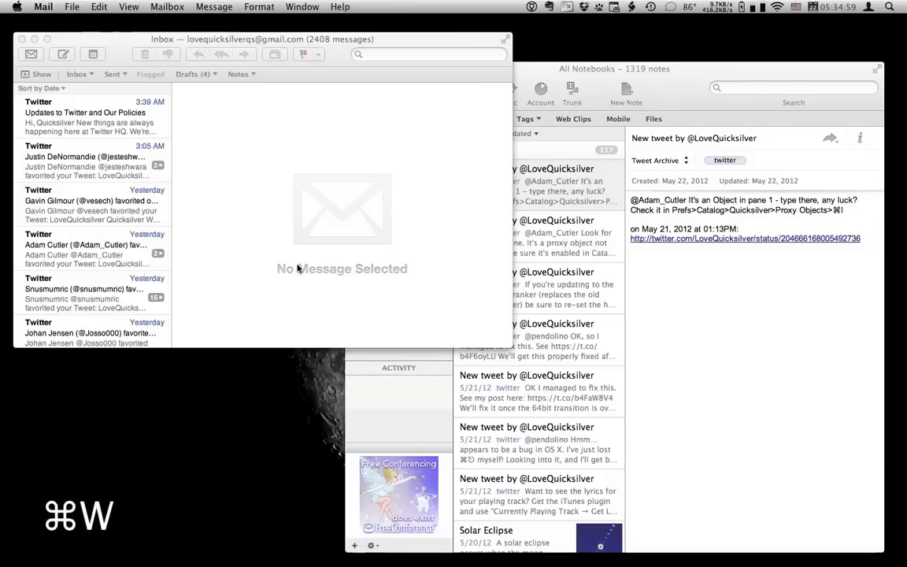
{"action": "key", "text": "cmd+w"}
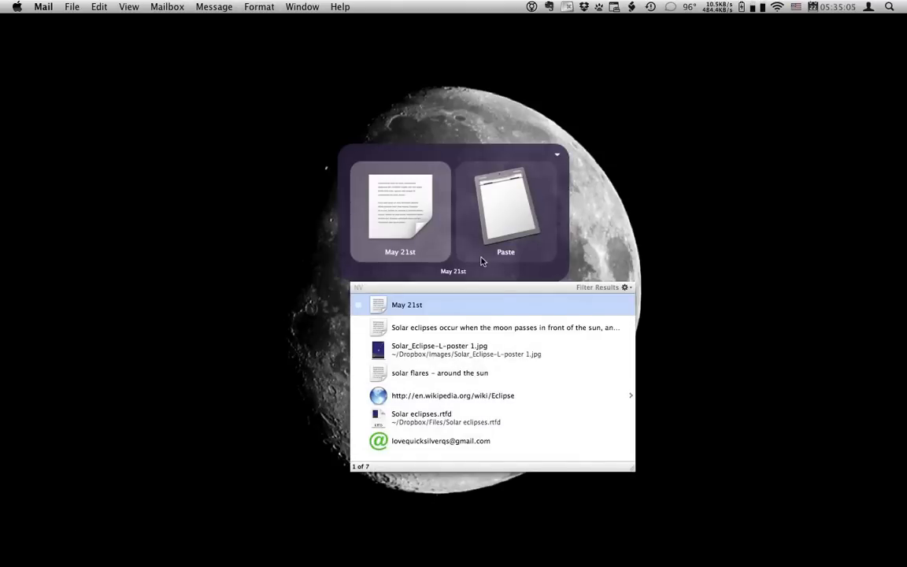
{"action": "mouse_move", "coordinate": [460, 265]}
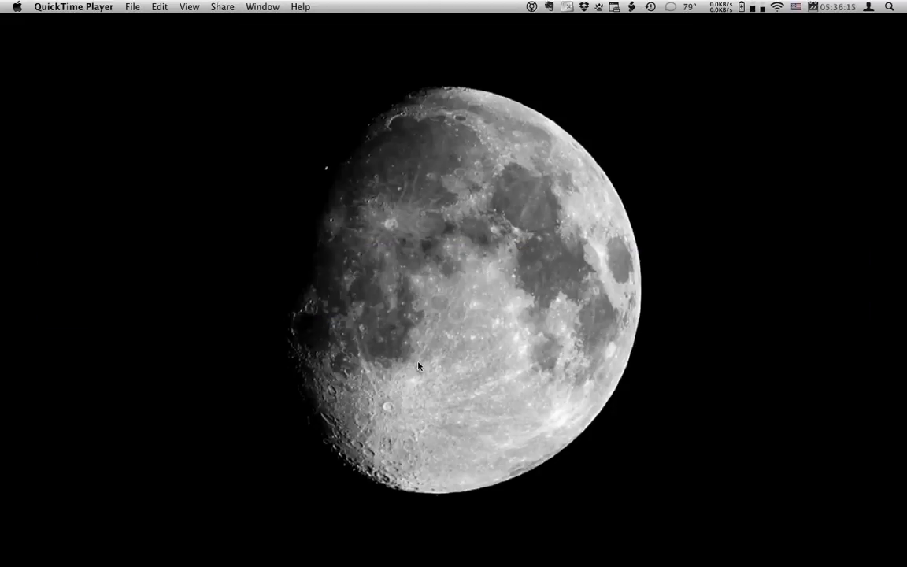
{"action": "mouse_move", "coordinate": [460, 409]}
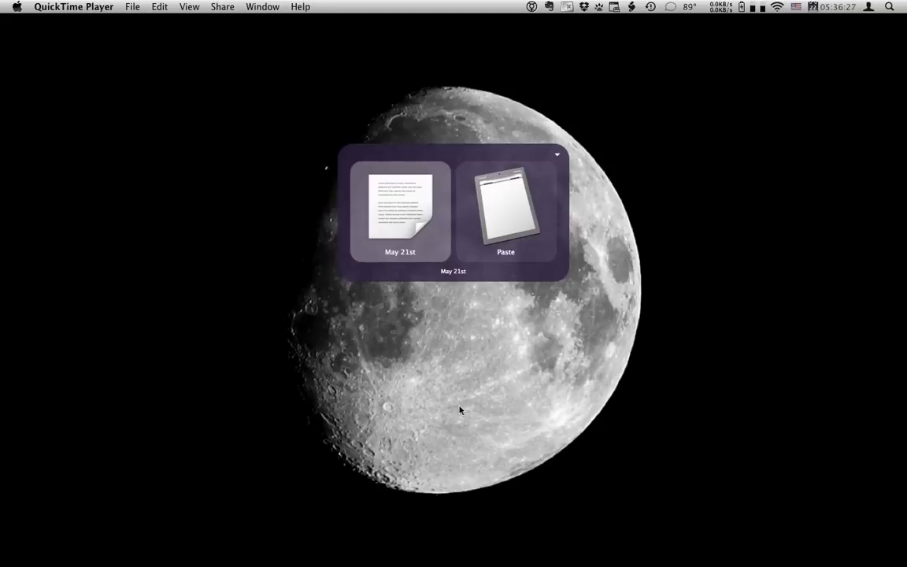
Create 'Solar eclipses.txt' in the Dropbox Projects folder via the Create File action.
{"action": "left_click", "coordinate": [400, 208]}
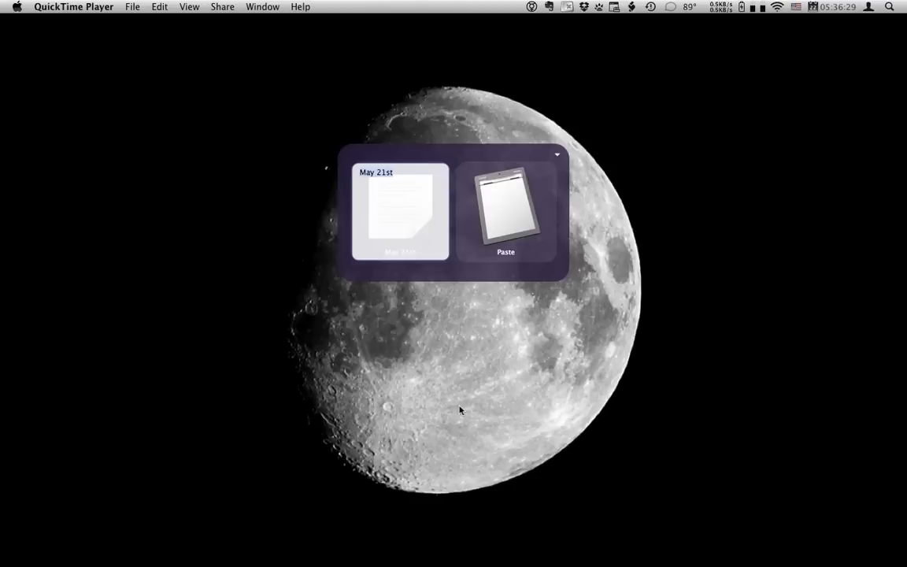
{"action": "type", "text": "Solar eclipses"}
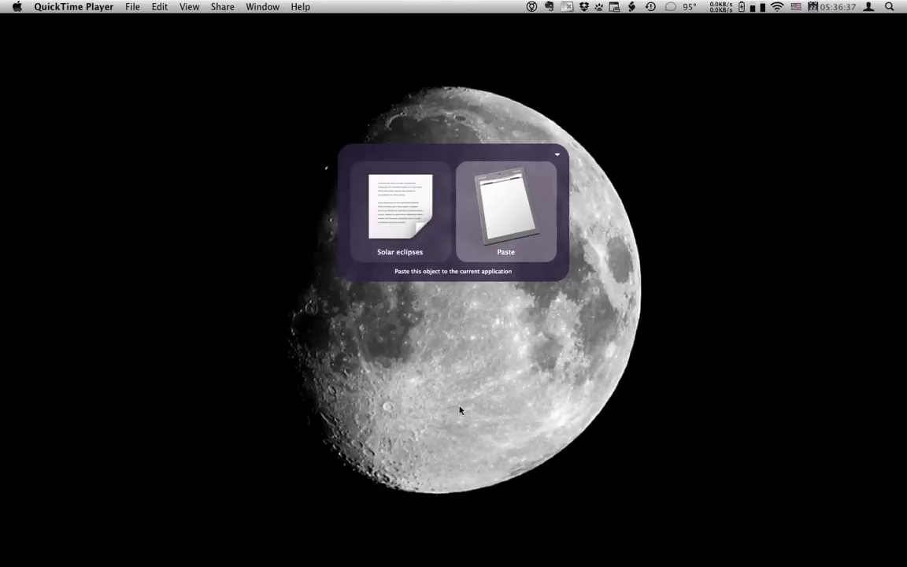
{"action": "type", "text": "cr"}
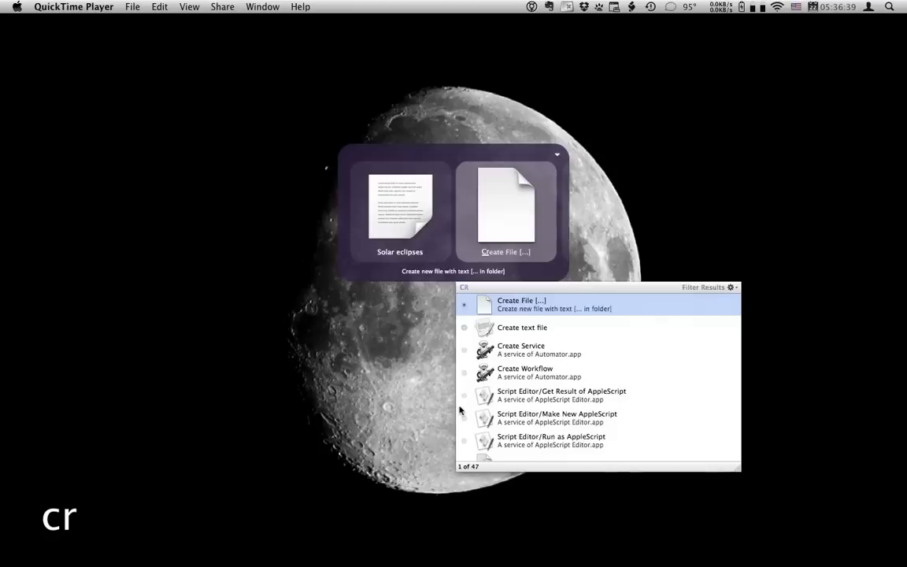
{"action": "key", "text": "Escape"}
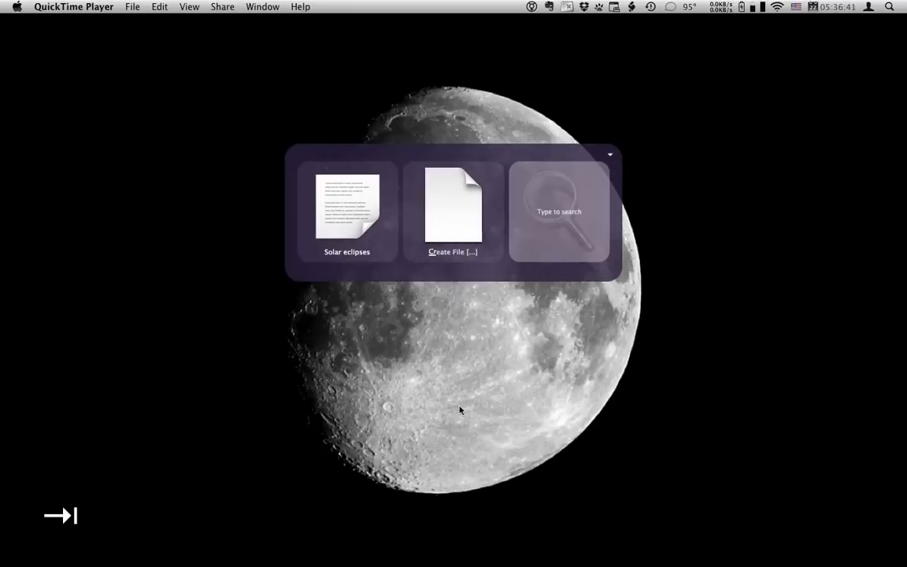
{"action": "type", "text": "pr"}
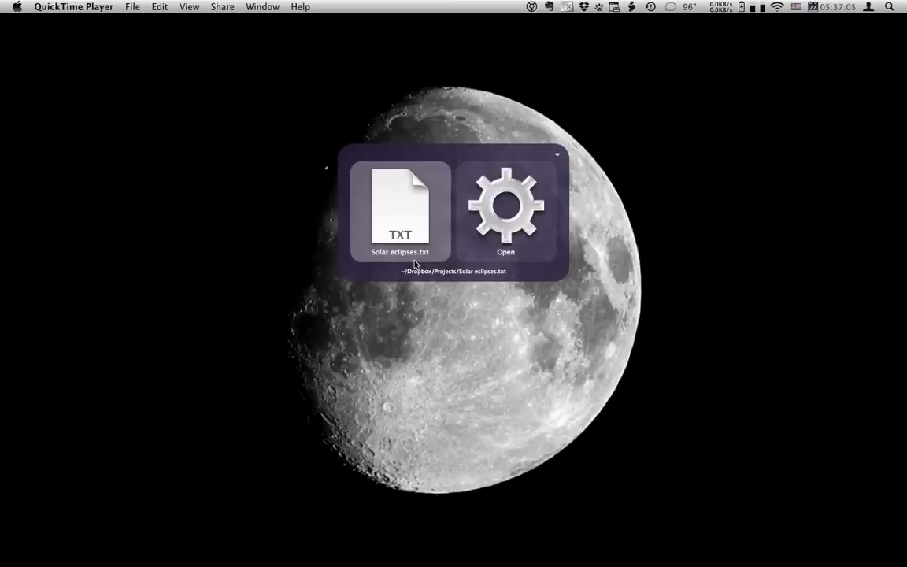
Enable the Text Manipulation Actions plug-in from the All Plug-ins list filtered by 'text'.
{"action": "key", "text": "cmd+,"}
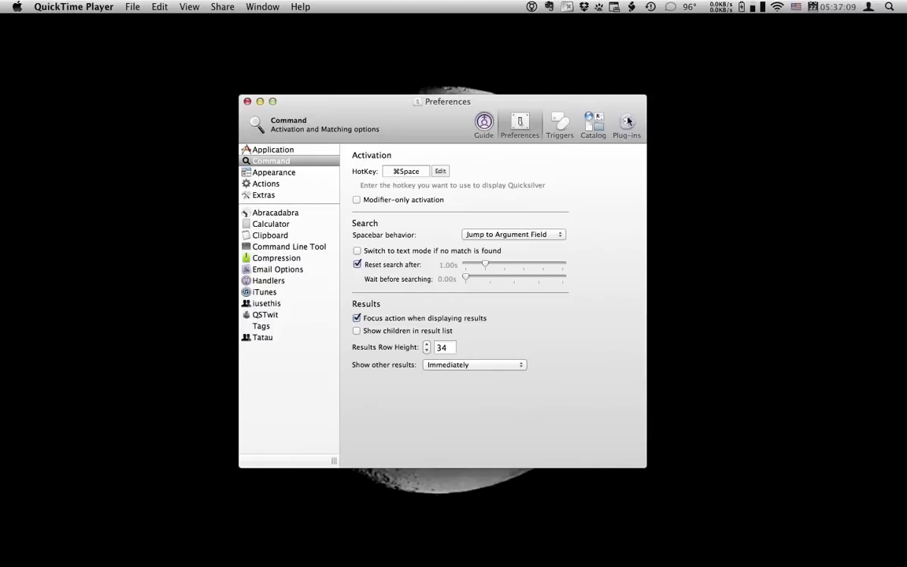
{"action": "left_click", "coordinate": [627, 124]}
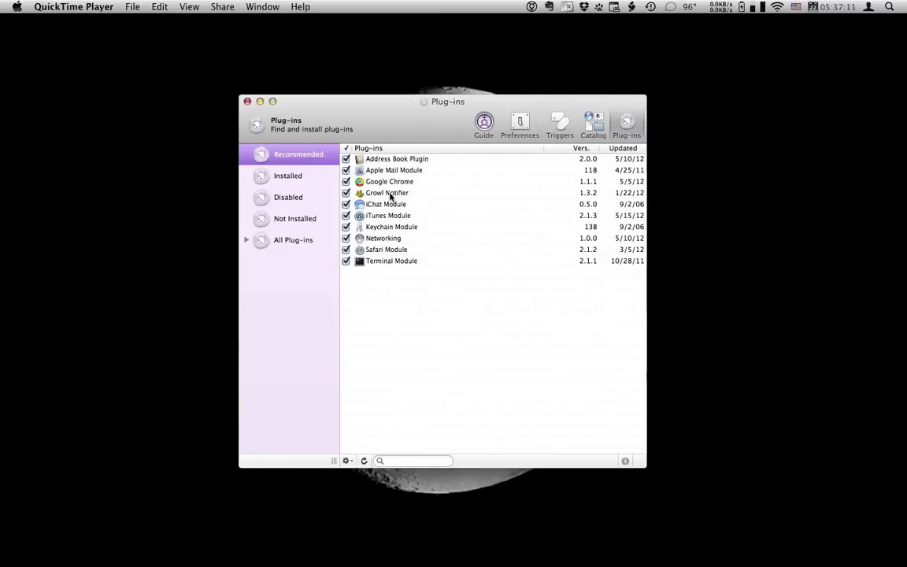
{"action": "left_click", "coordinate": [292, 239]}
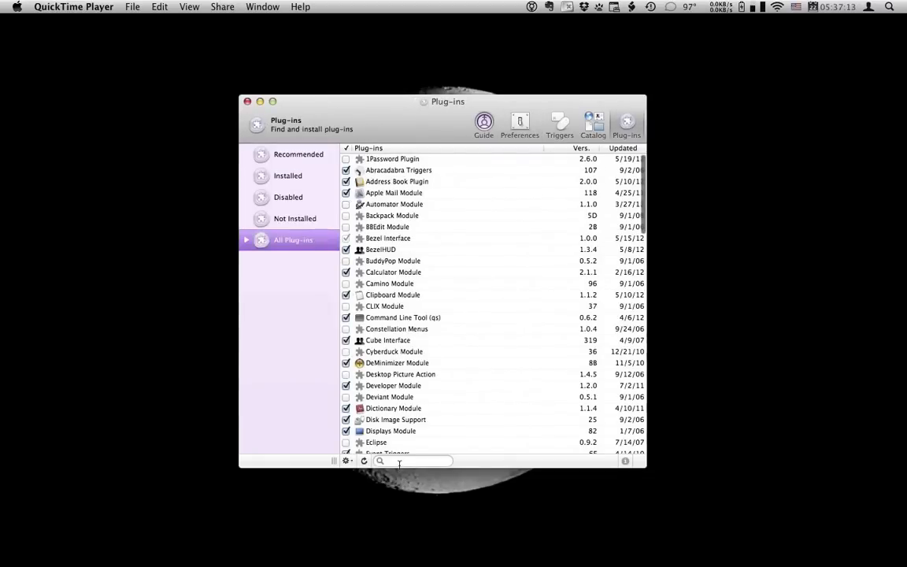
{"action": "type", "text": "text"}
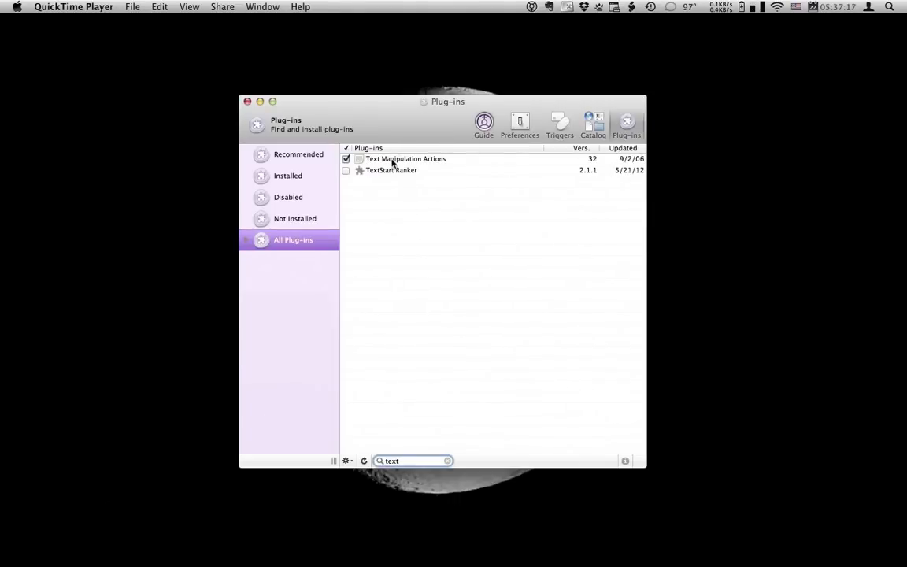
{"action": "left_click", "coordinate": [407, 157]}
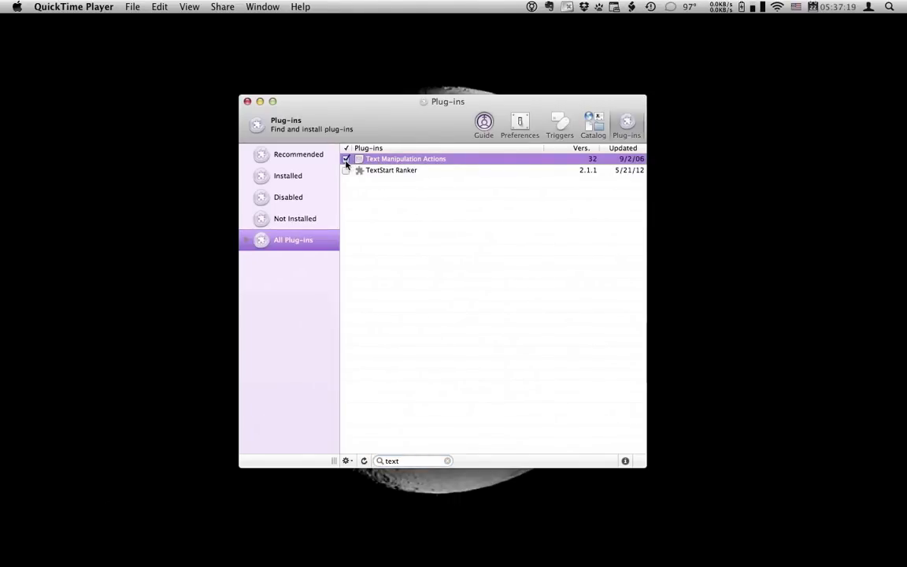
{"action": "left_click", "coordinate": [346, 158]}
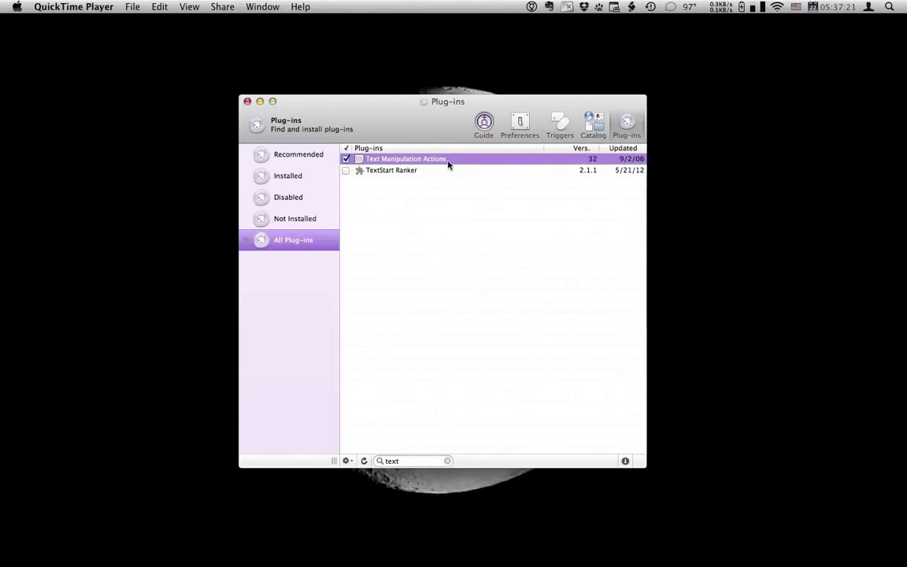
{"action": "mouse_move", "coordinate": [498, 165]}
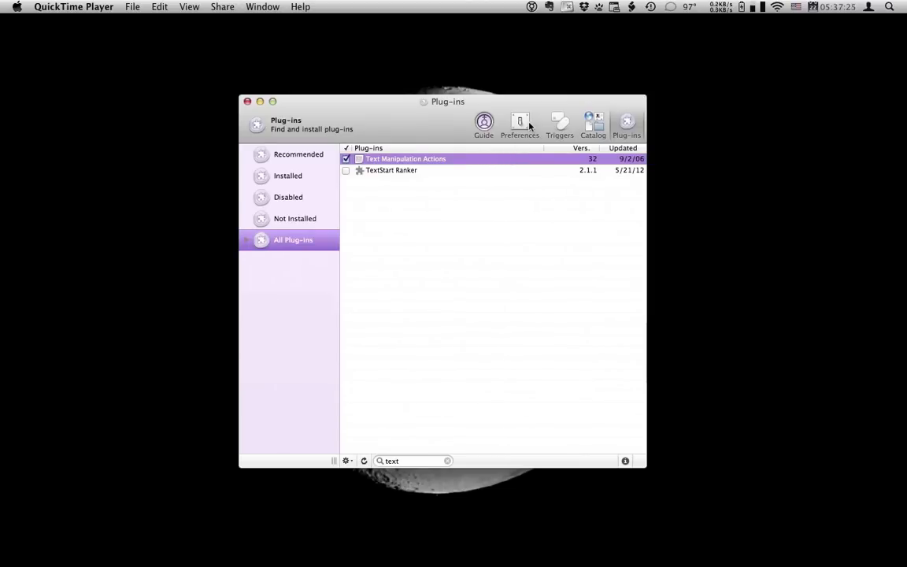
Review the Text Lines actions (Append, Prepend, Change To, Delete Line) under Preferences > Actions.
{"action": "left_click", "coordinate": [520, 125]}
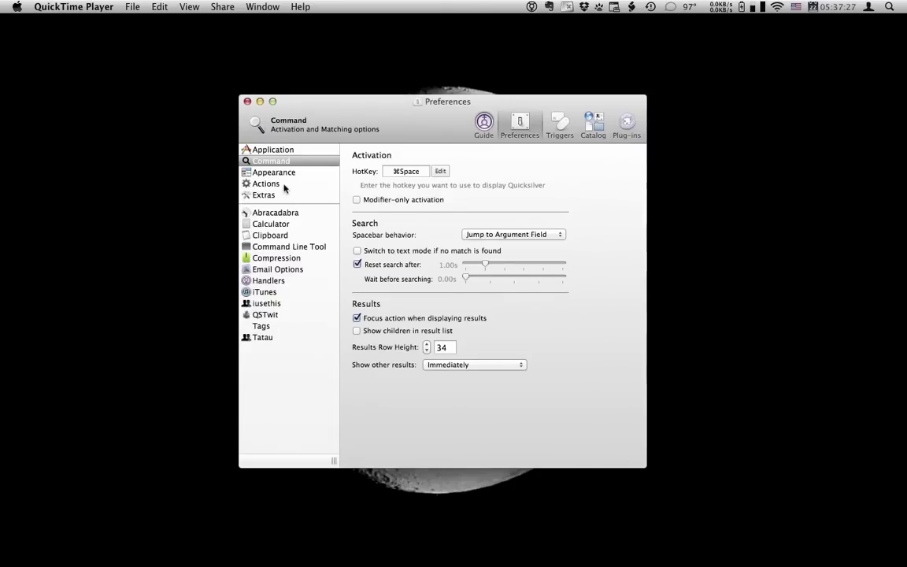
{"action": "left_click", "coordinate": [267, 182]}
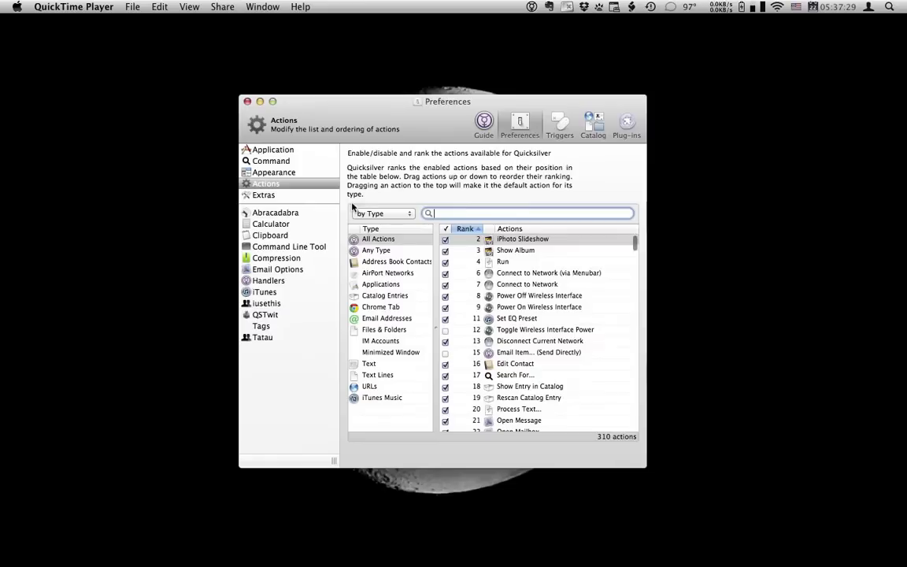
{"action": "left_click", "coordinate": [378, 375]}
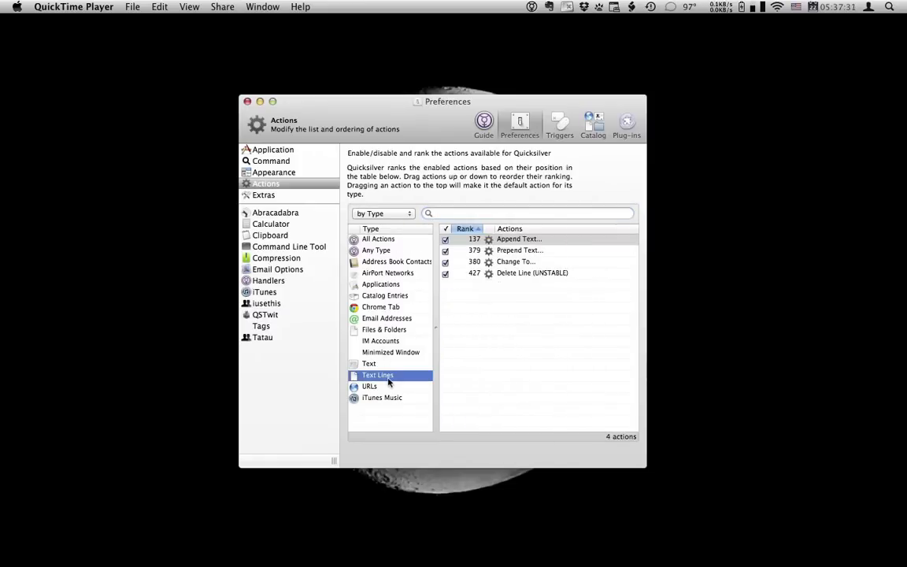
{"action": "mouse_move", "coordinate": [556, 245]}
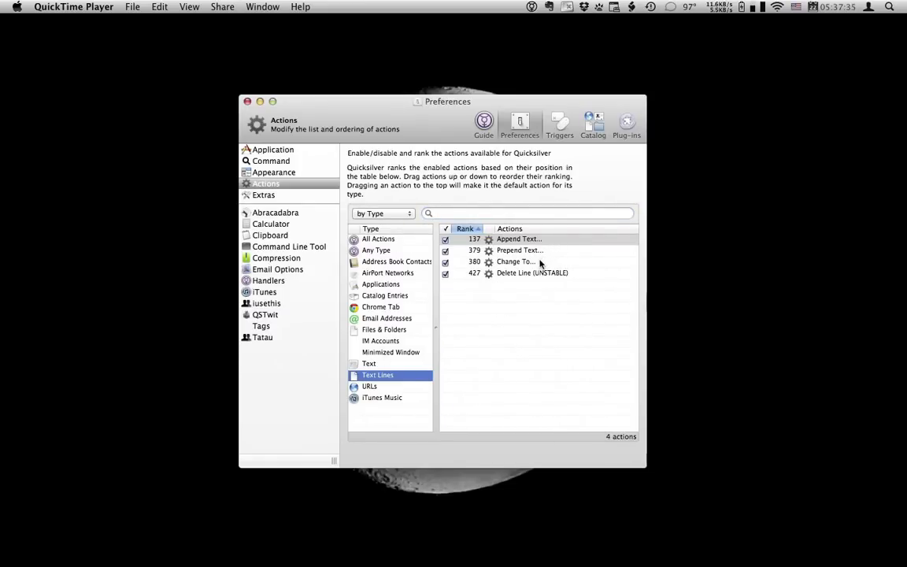
{"action": "mouse_move", "coordinate": [538, 275]}
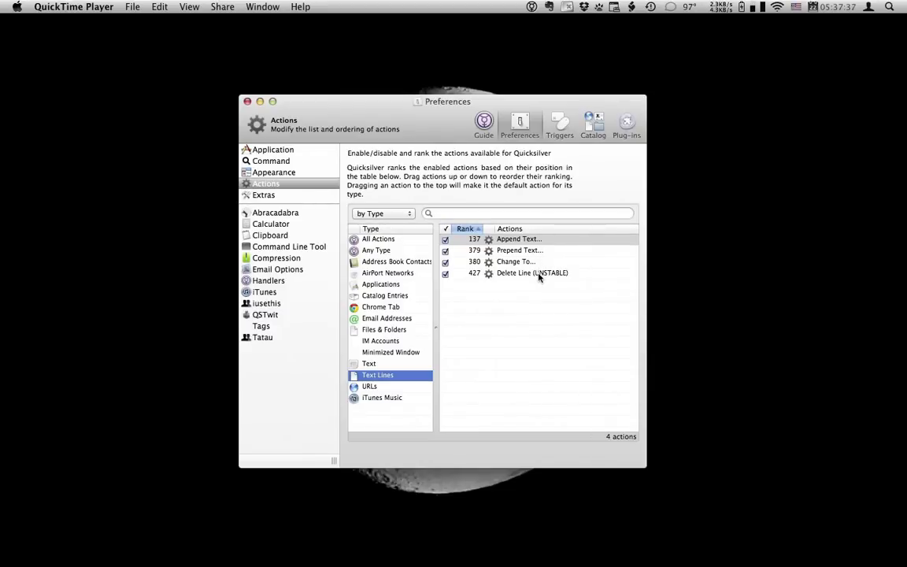
{"action": "mouse_move", "coordinate": [551, 285]}
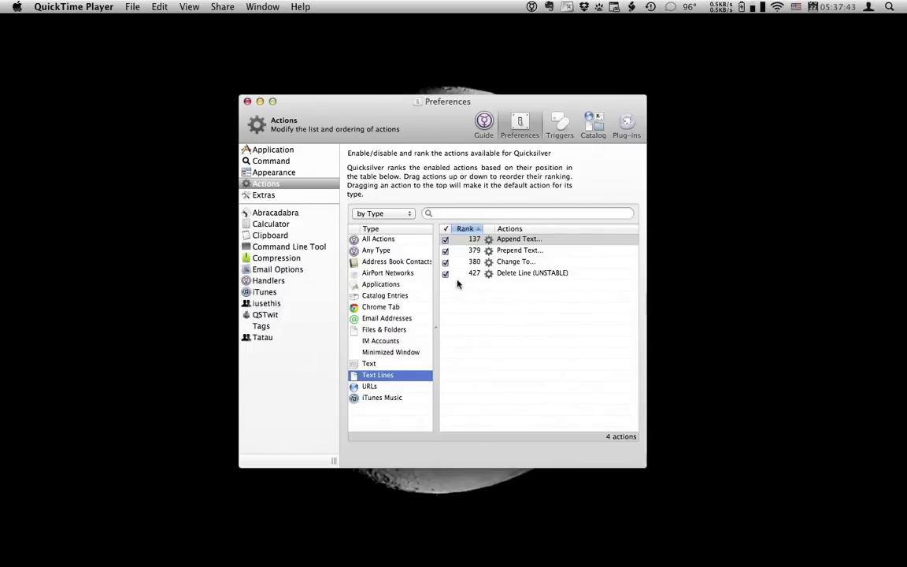
{"action": "mouse_move", "coordinate": [343, 174]}
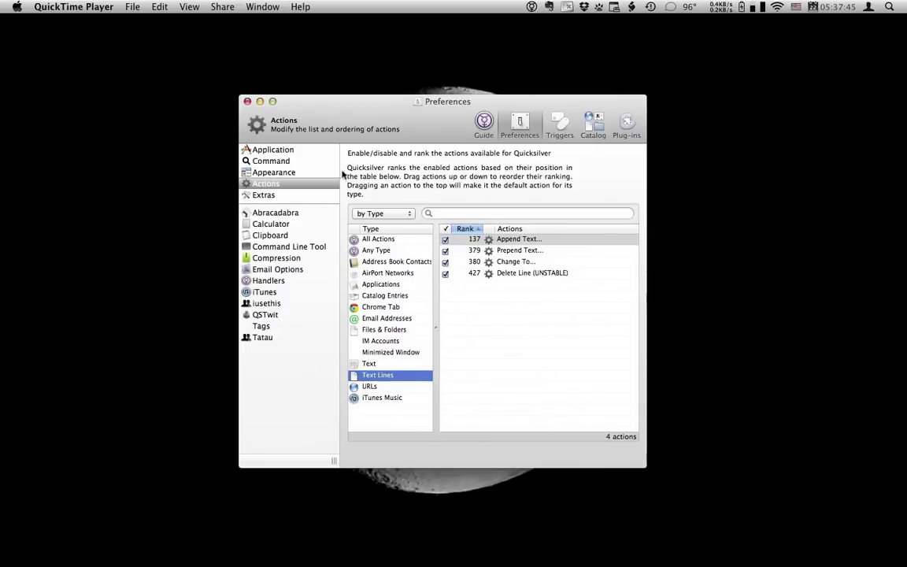
{"action": "left_click", "coordinate": [248, 100]}
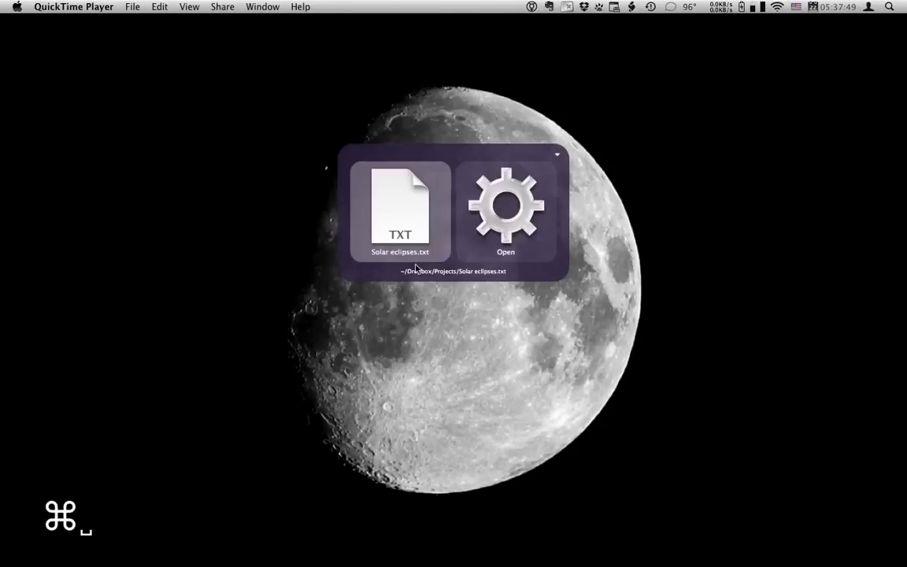
{"action": "mouse_move", "coordinate": [402, 329]}
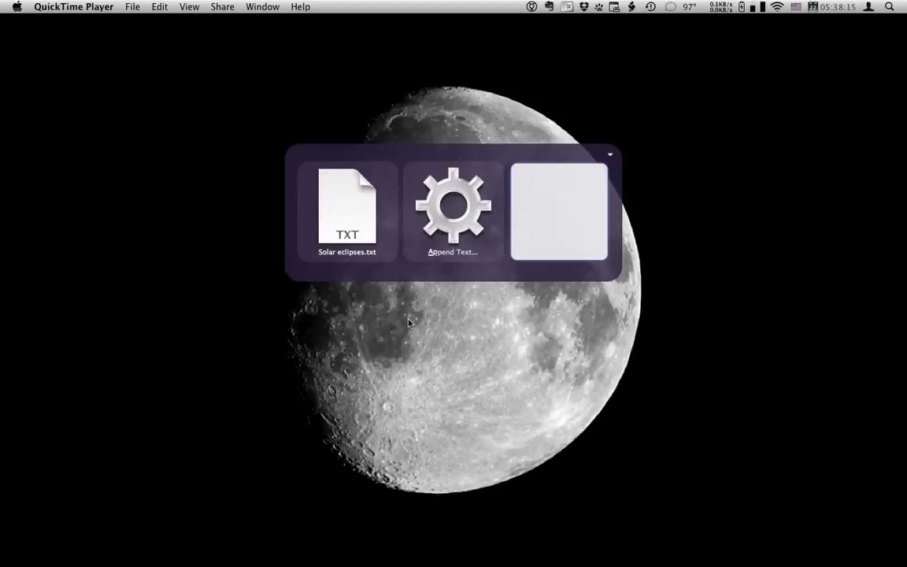
Append 'Solar eclipses occur when the moon passes in front of the sun.' to Solar eclipses.txt.
{"action": "type", "text": "Solar"}
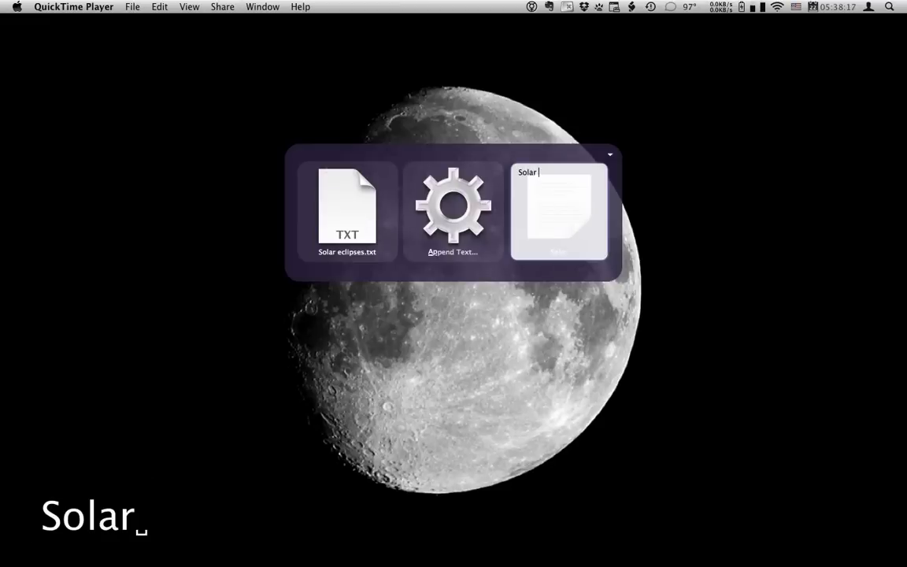
{"action": "type", "text": "eclipses"}
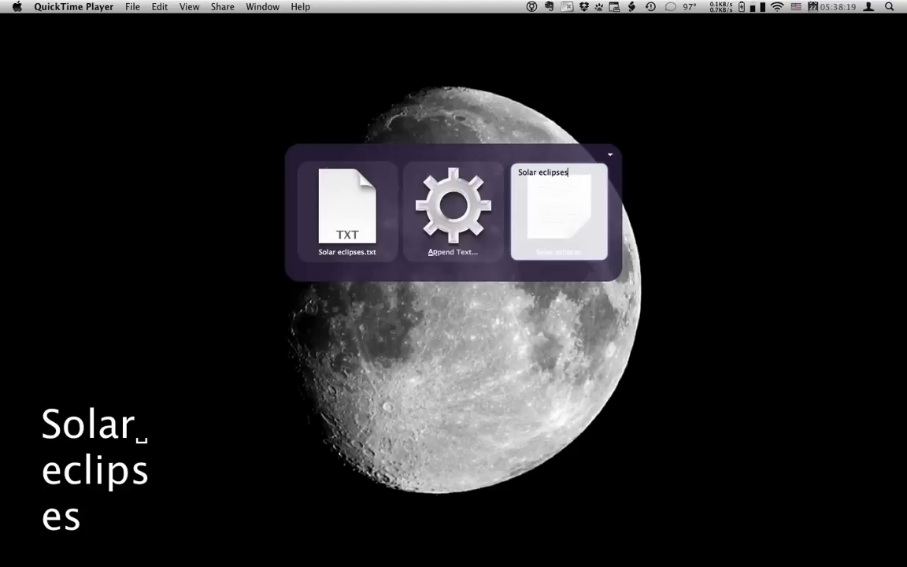
{"action": "type", "text": "occur"}
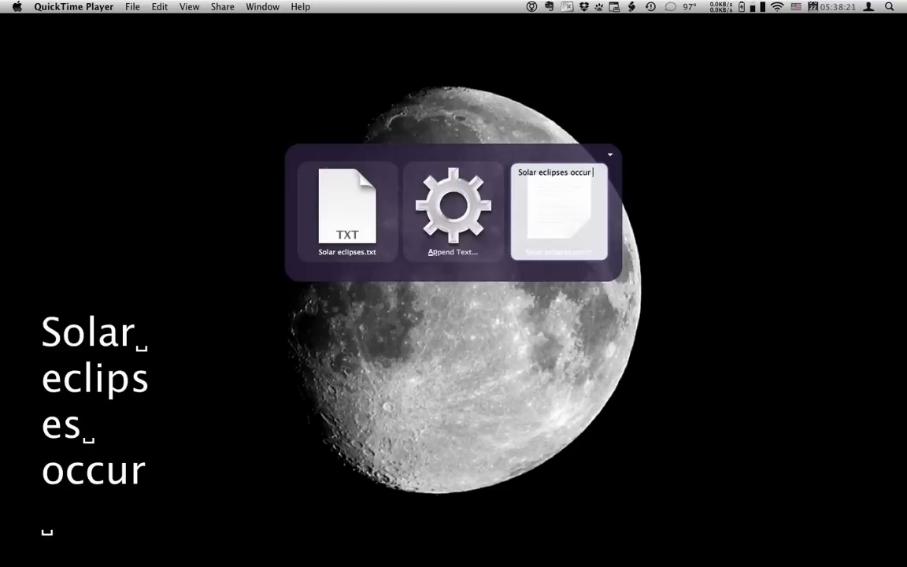
{"action": "type", "text": "when the moon"}
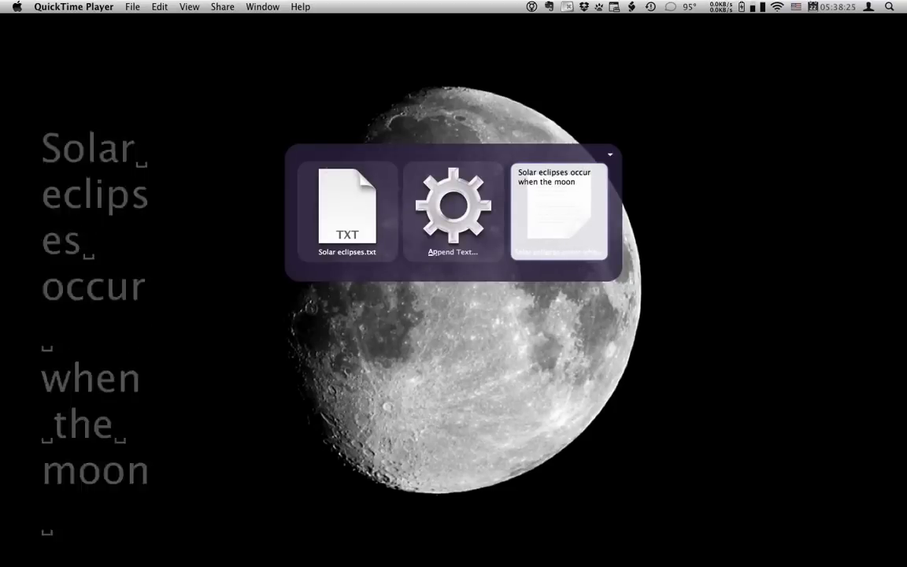
{"action": "type", "text": "passes i"}
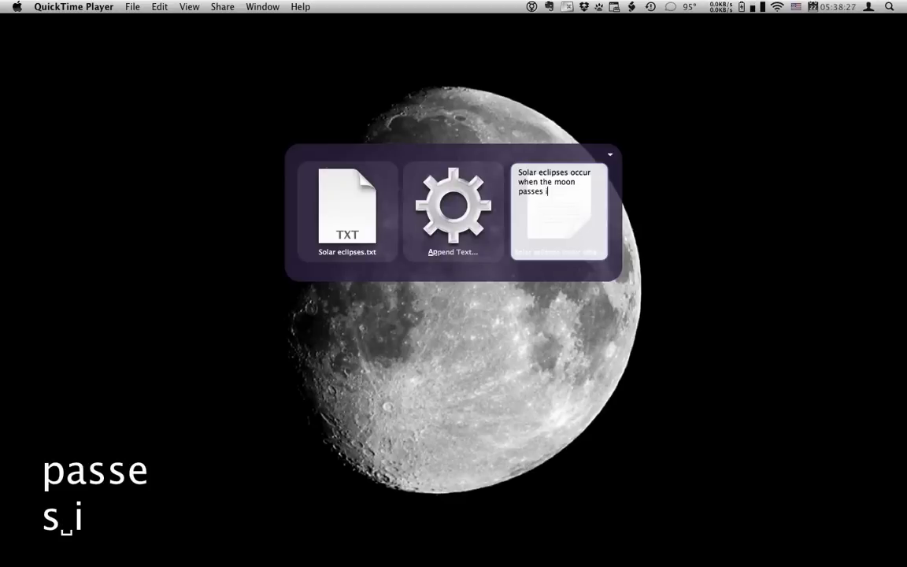
{"action": "type", "text": "in front o"}
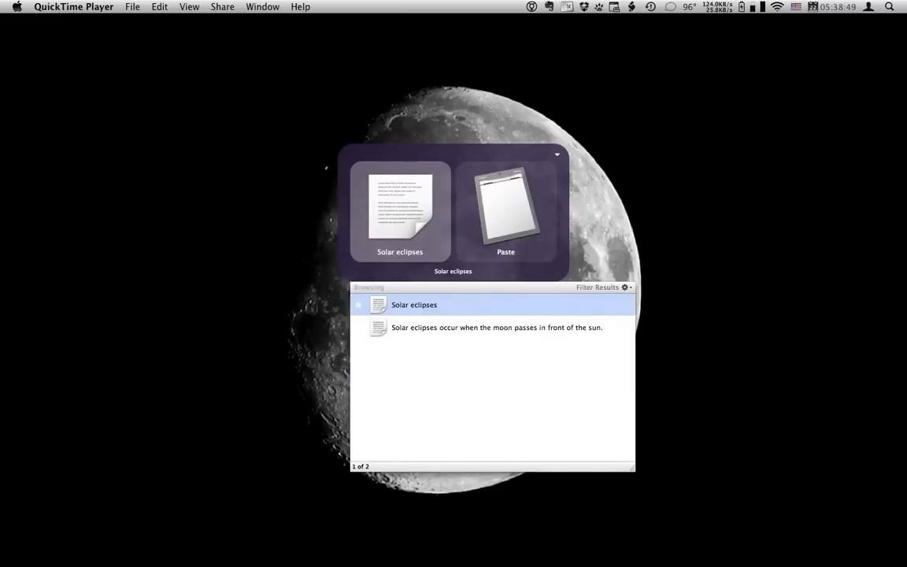
Append a 'May 21st' line to the file's text lines.
{"action": "left_click", "coordinate": [496, 326]}
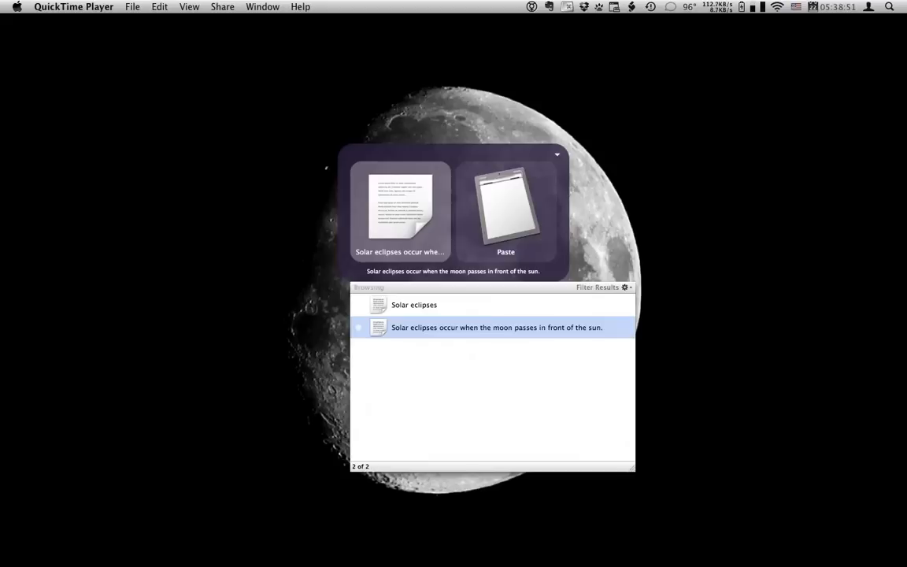
{"action": "left_click", "coordinate": [412, 305]}
{"action": "type", "text": "May"}
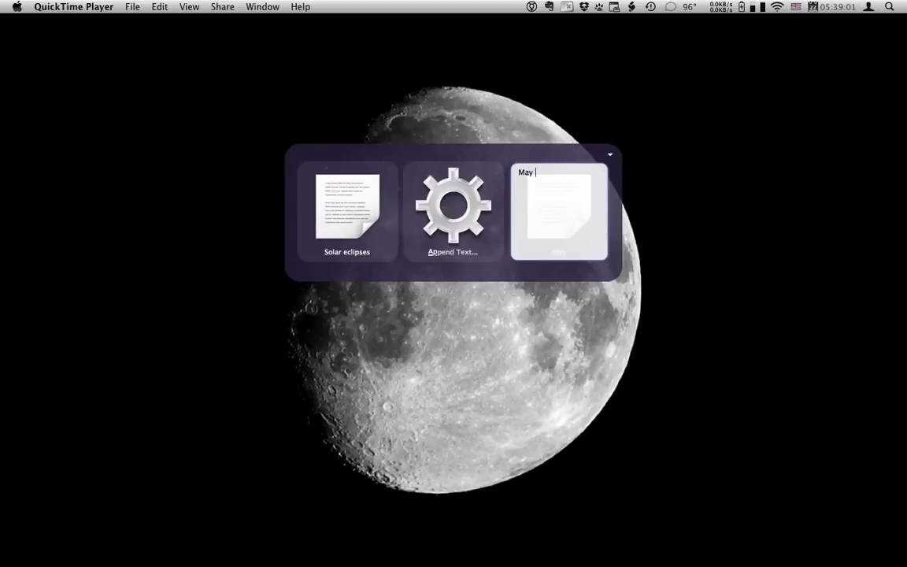
{"action": "type", "text": "21st"}
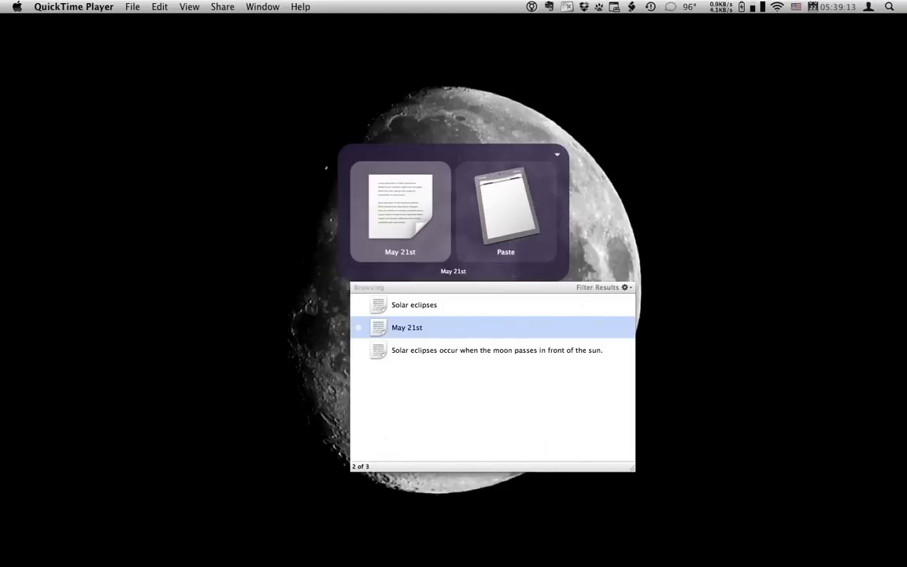
Delete the 'Solar eclipses' line from the file.
{"action": "left_click", "coordinate": [413, 305]}
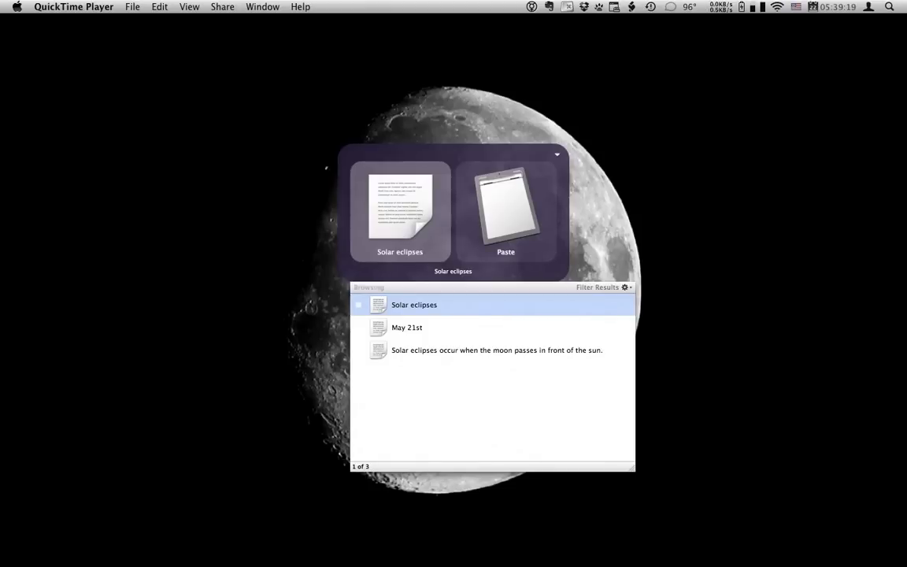
{"action": "type", "text": "DE"}
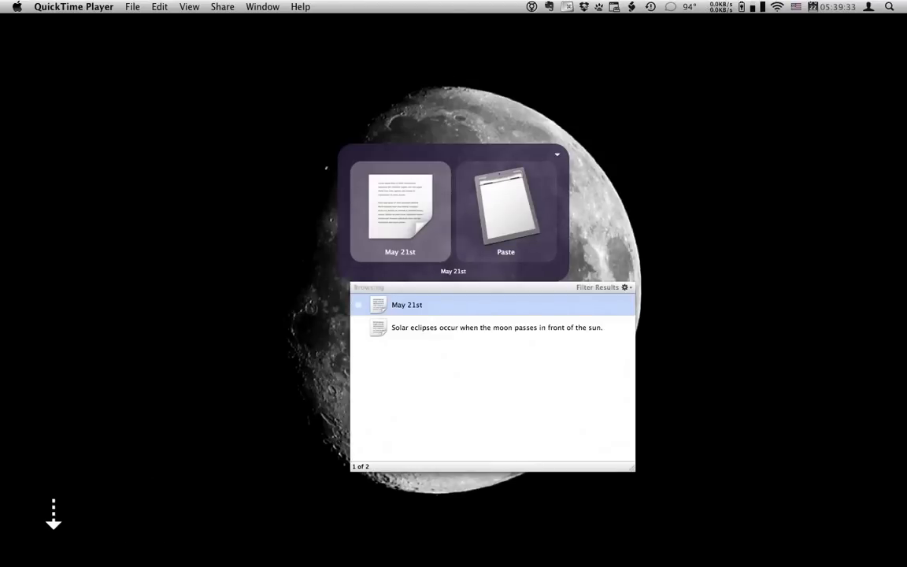
Change the eclipse sentence to end ', casting a shadow on the earth.' and dismiss Quicksilver.
{"action": "left_click", "coordinate": [496, 326]}
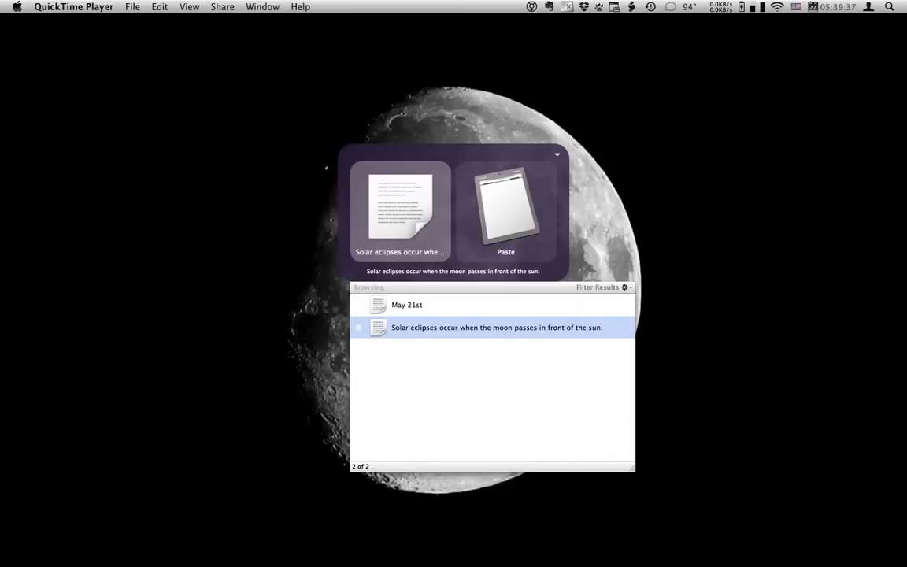
{"action": "type", "text": "ch"}
{"action": "type", "text": "Solar eclipses occur when the moon passes in front of the sun, casting a shadow on"}
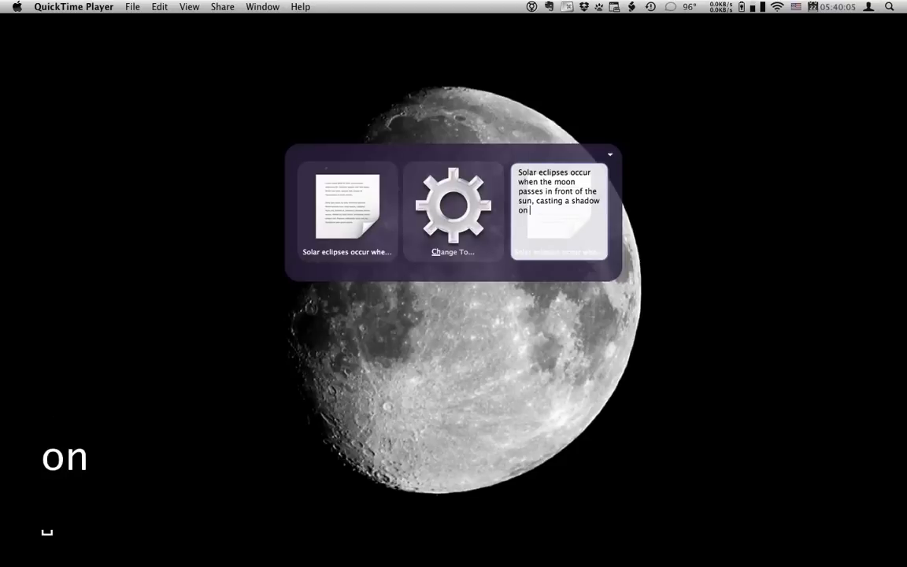
{"action": "type", "text": "the ea"}
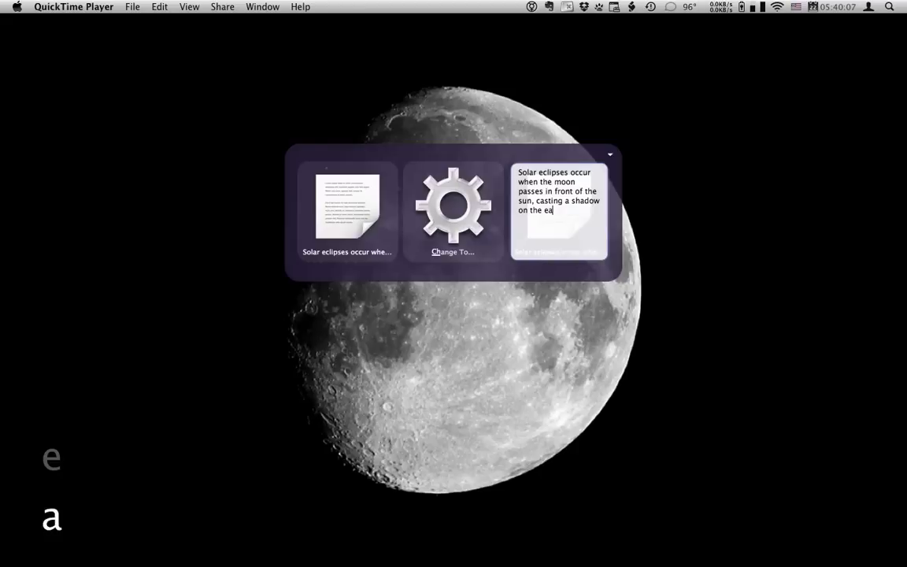
{"action": "type", "text": "rth."}
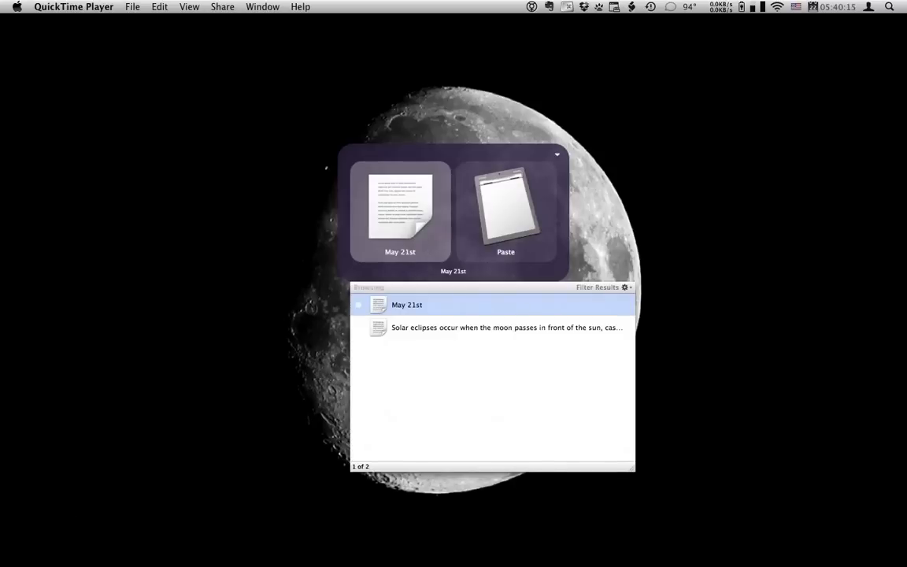
{"action": "left_click", "coordinate": [507, 327]}
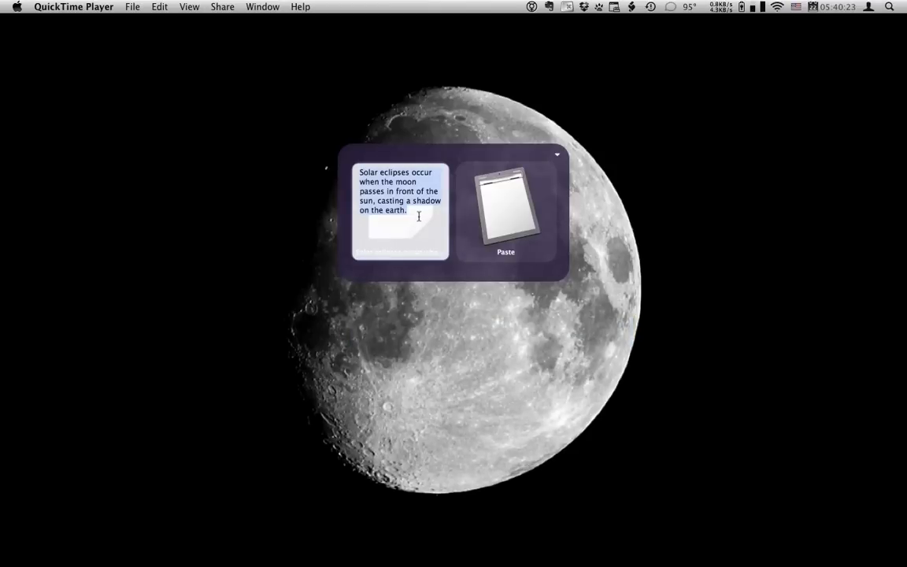
{"action": "key", "text": "cmd+["}
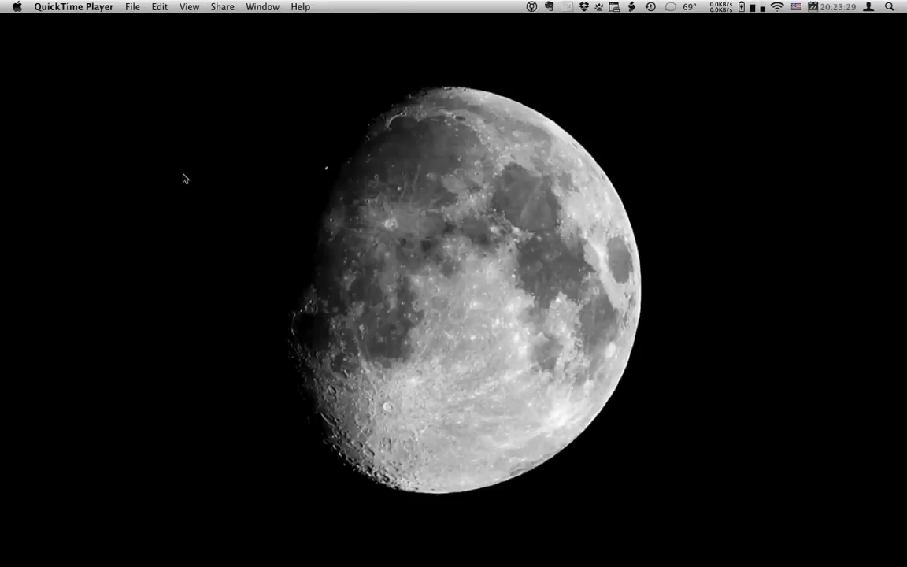
{"action": "mouse_move", "coordinate": [532, 320]}
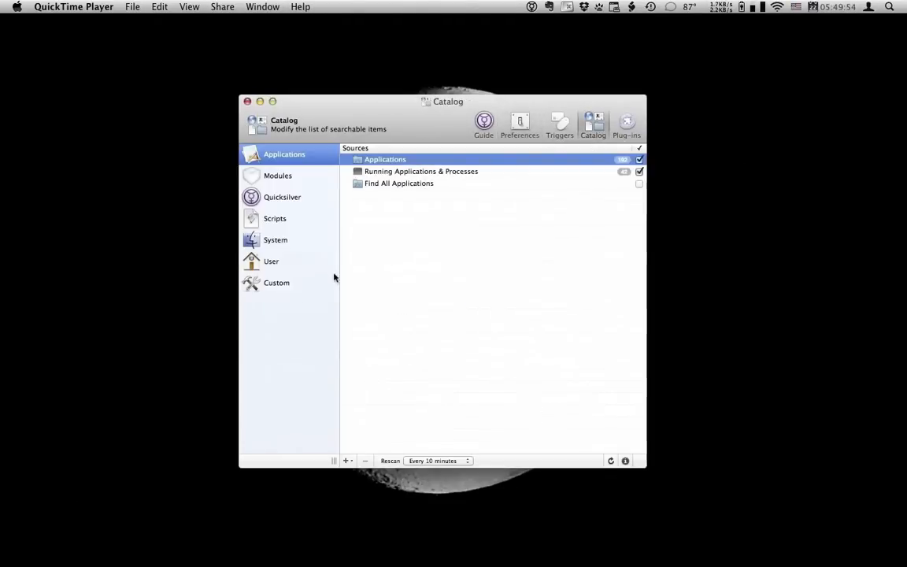
Inspect Solar eclipses.txt as a custom catalog source and its Include Contents setting (None).
{"action": "left_click", "coordinate": [277, 284]}
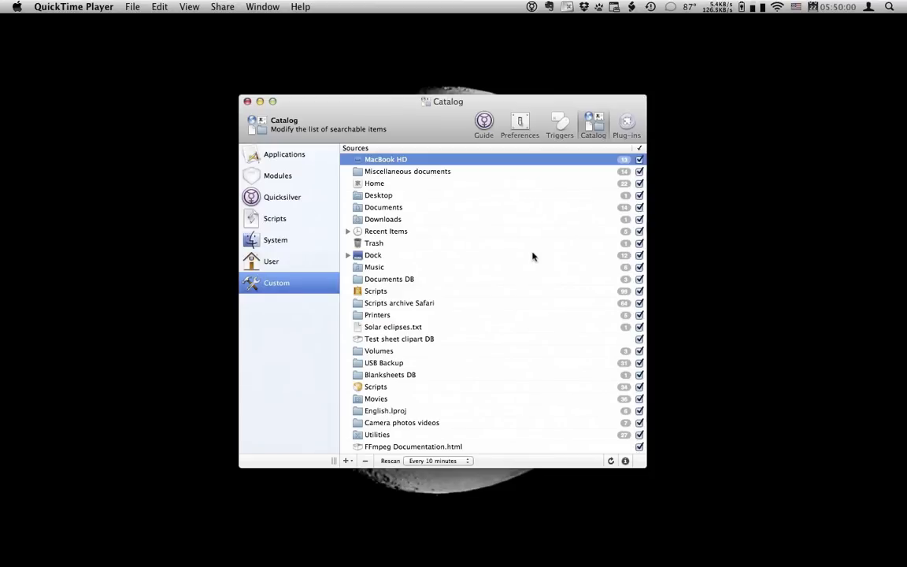
{"action": "key", "text": "cmd+space"}
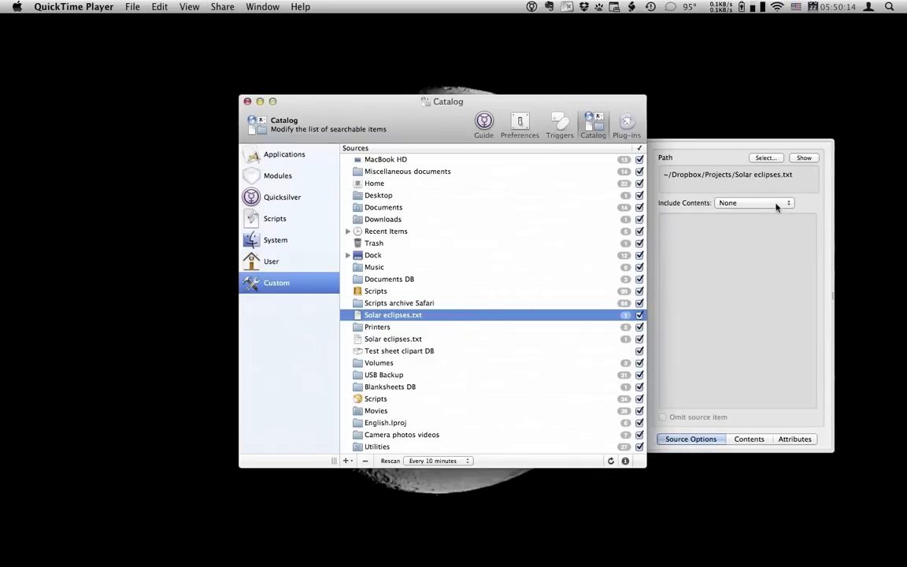
{"action": "left_click", "coordinate": [753, 201]}
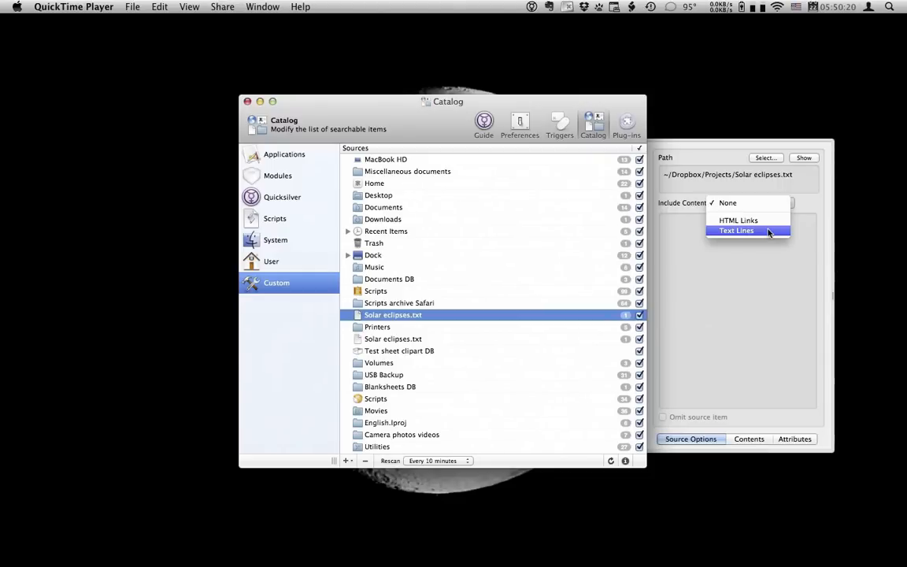
{"action": "left_click", "coordinate": [727, 202]}
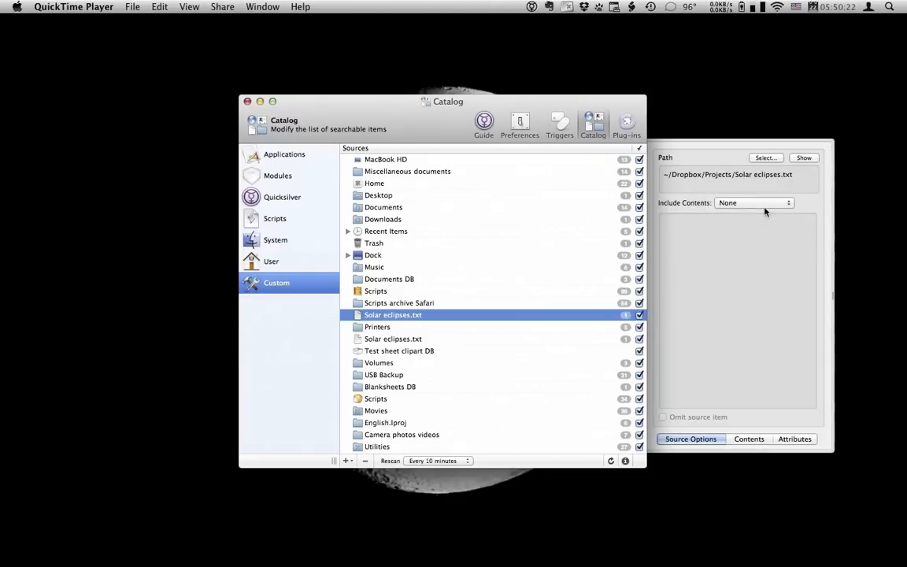
{"action": "mouse_move", "coordinate": [599, 197]}
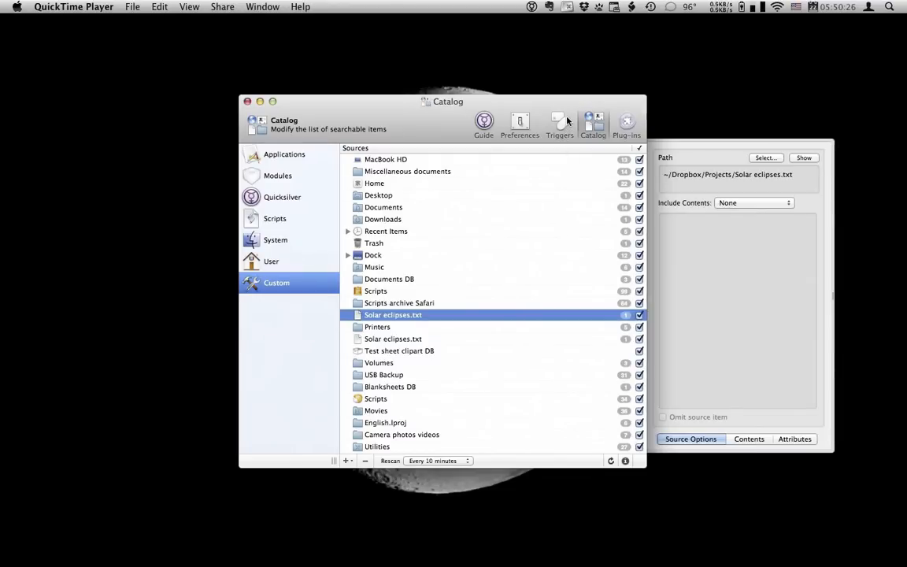
{"action": "left_click", "coordinate": [560, 123]}
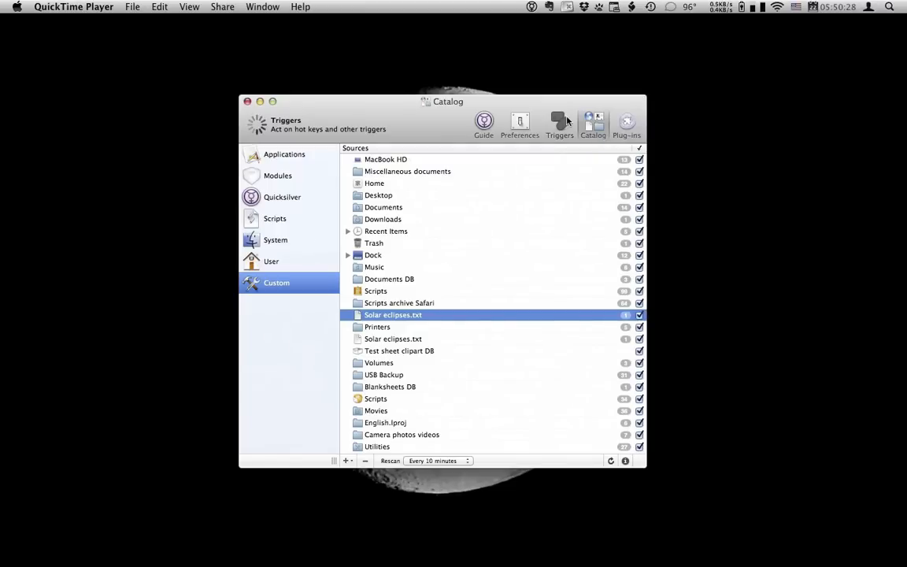
Add a HotKey custom trigger 'Show contents for Solar eclipses.txt' and record its shortcut.
{"action": "left_click", "coordinate": [559, 123]}
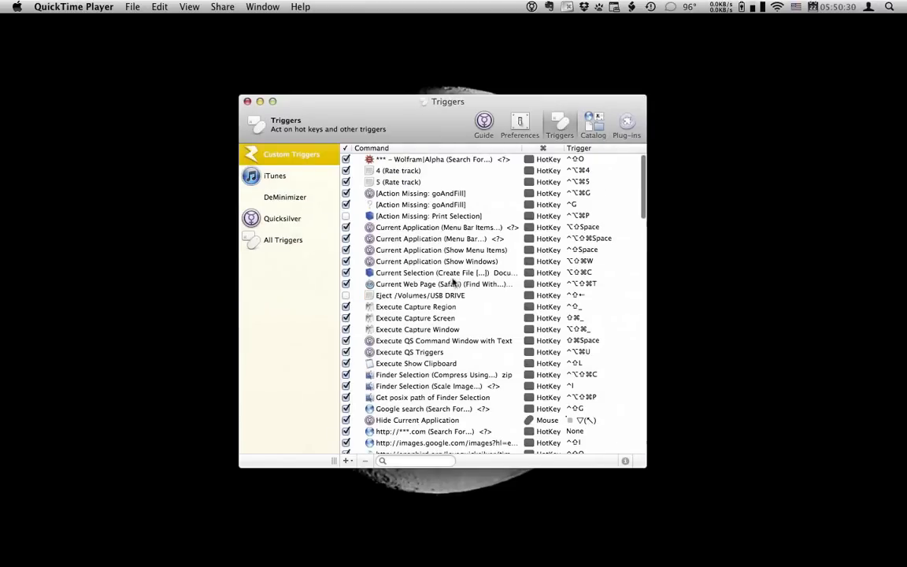
{"action": "left_click", "coordinate": [345, 459]}
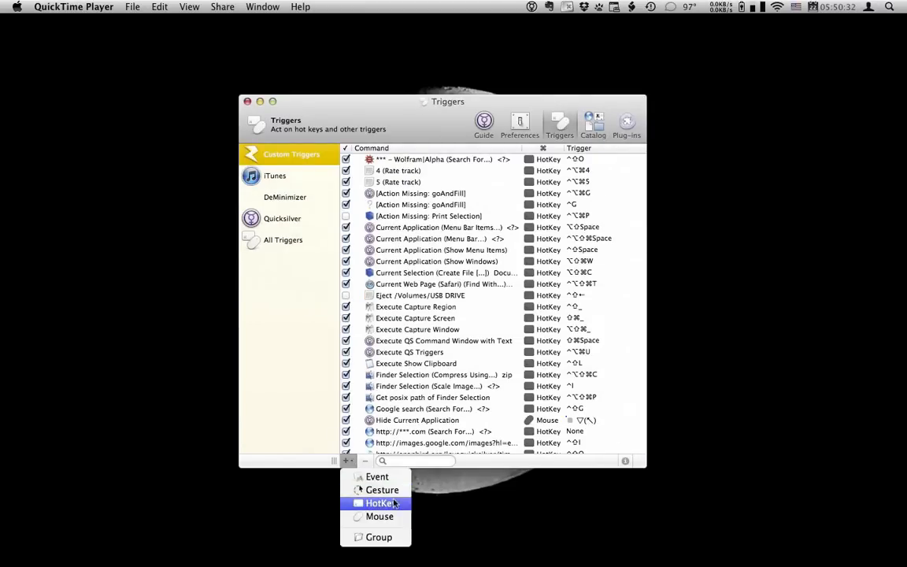
{"action": "left_click", "coordinate": [381, 504]}
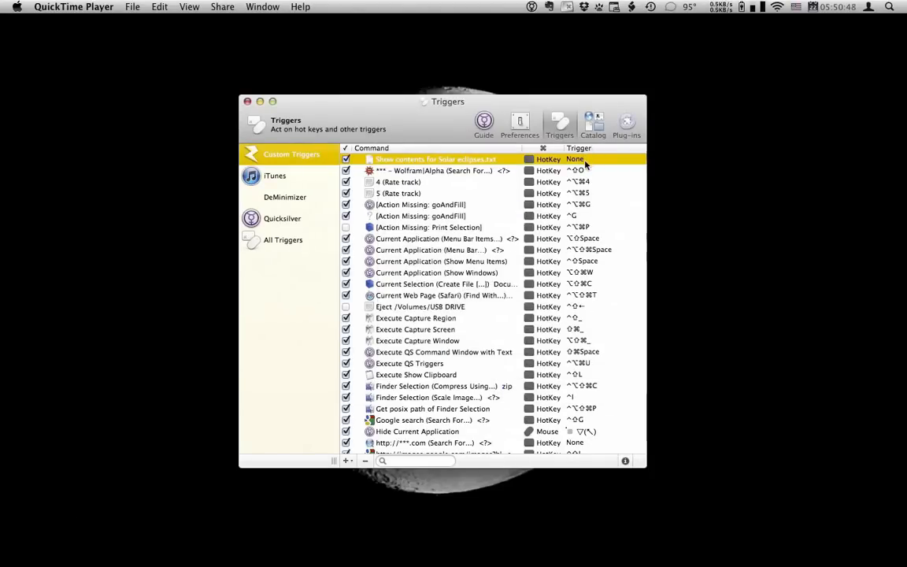
{"action": "left_click", "coordinate": [434, 159]}
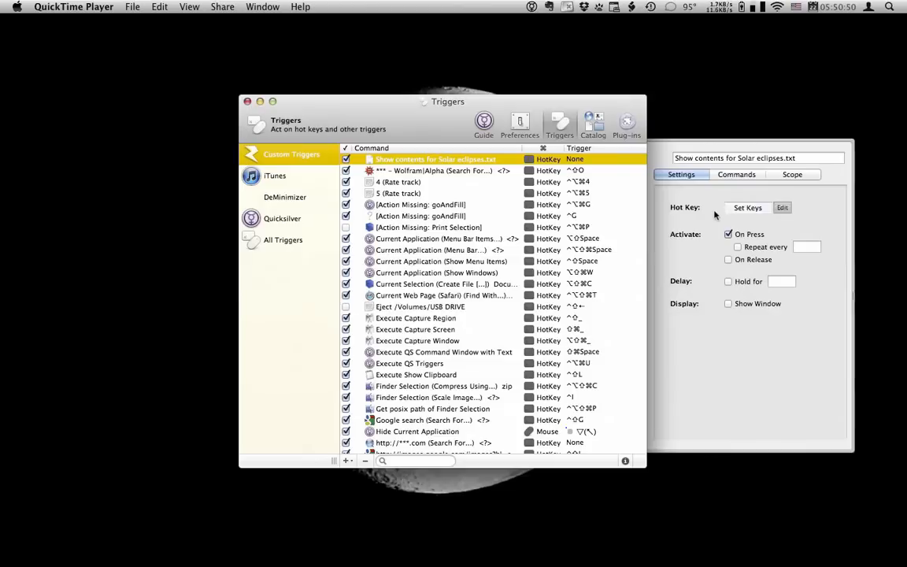
{"action": "left_click", "coordinate": [746, 208]}
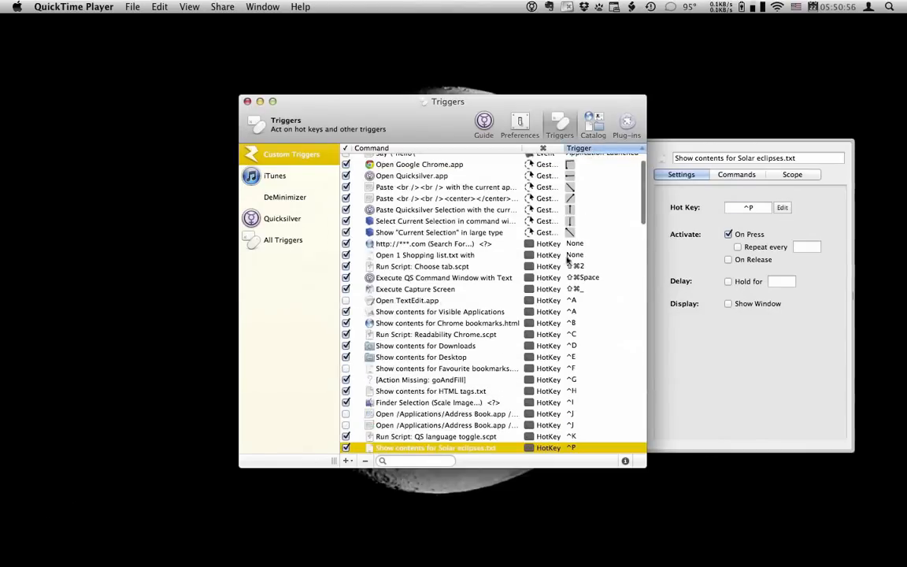
{"action": "scroll", "scroll_direction": "down", "scroll_amount": 3}
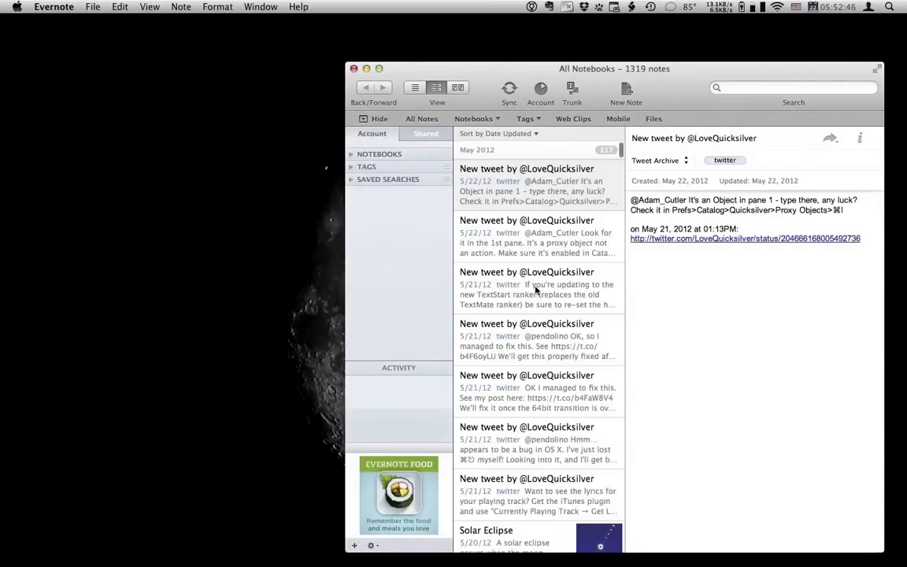
{"action": "mouse_move", "coordinate": [545, 201]}
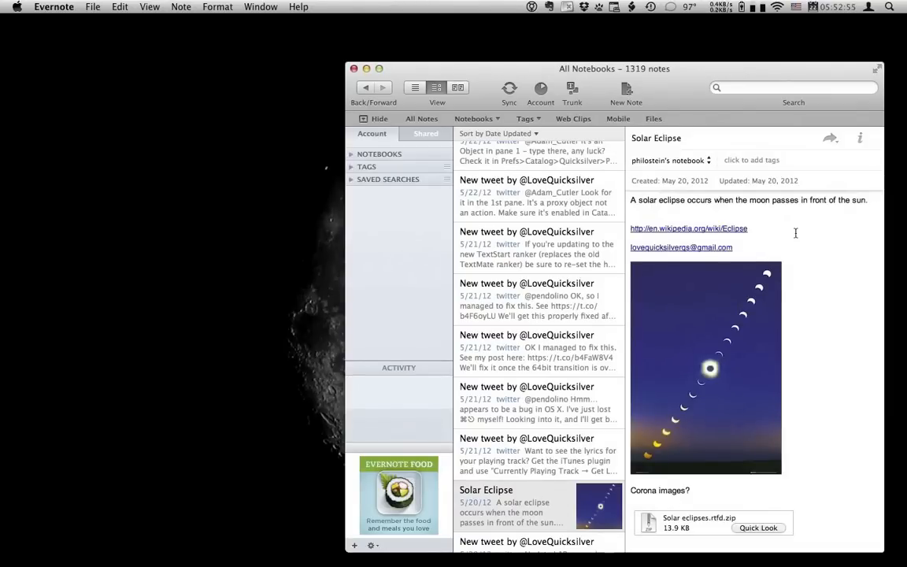
{"action": "mouse_move", "coordinate": [649, 192]}
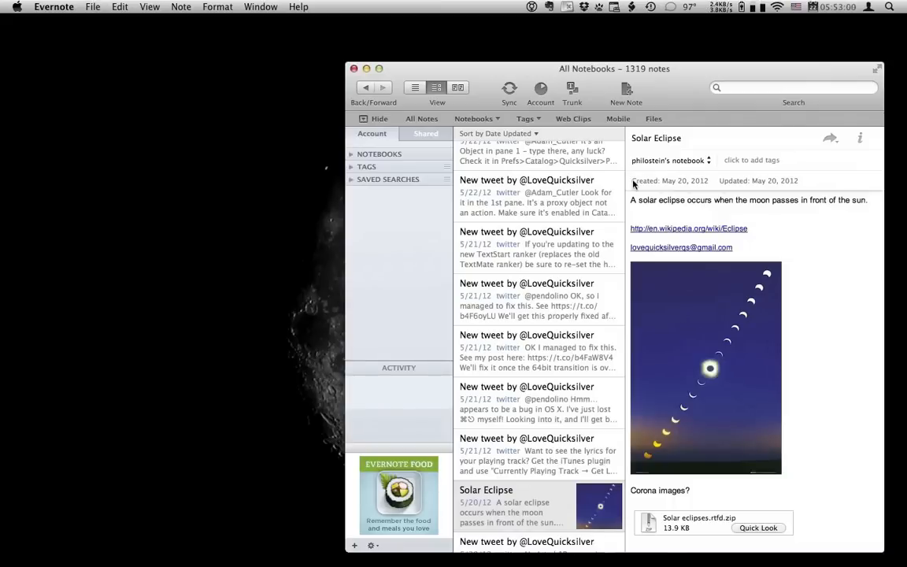
{"action": "mouse_move", "coordinate": [480, 96]}
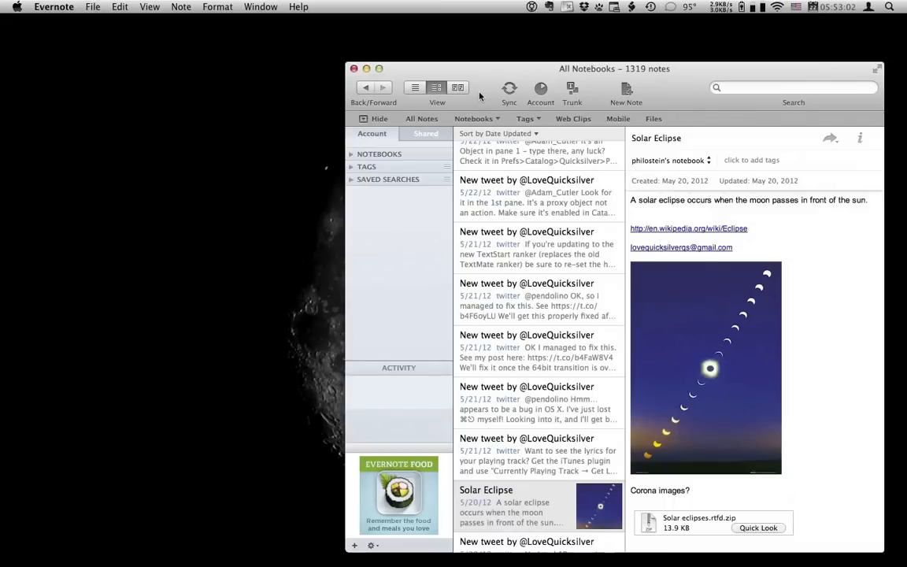
{"action": "mouse_move", "coordinate": [463, 75]}
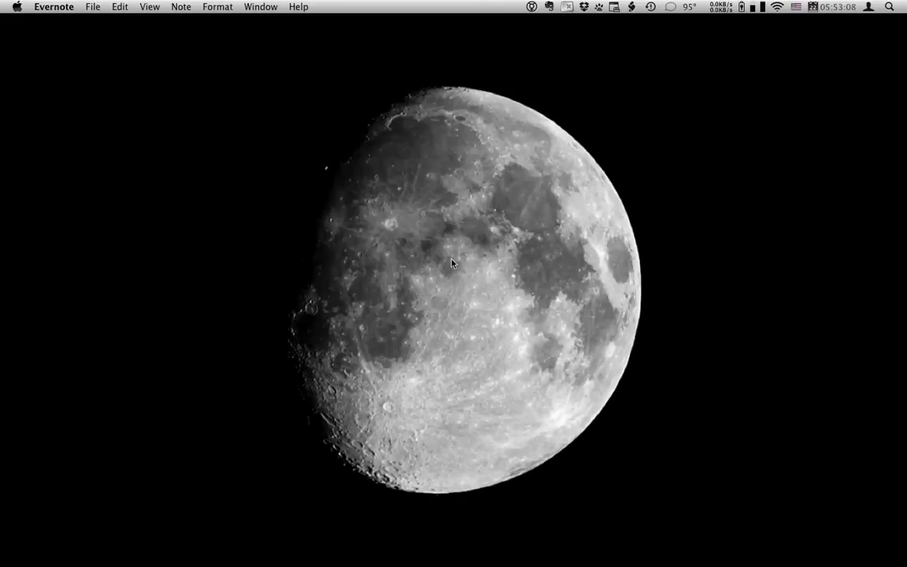
Find Solar_Eclipse-L-poster.jpg in Dropbox Images and append its path to Solar eclipses.txt.
{"action": "type", "text": "im"}
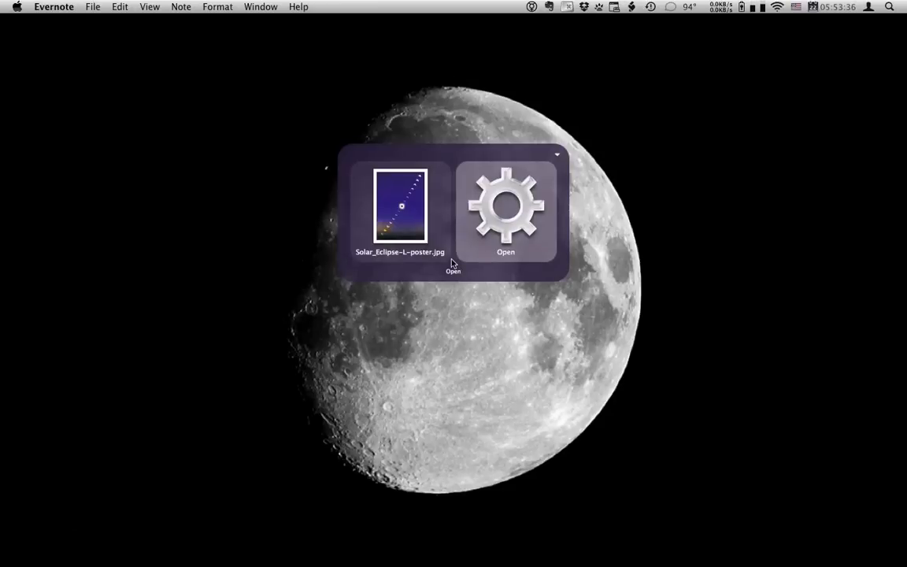
{"action": "type", "text": "ap"}
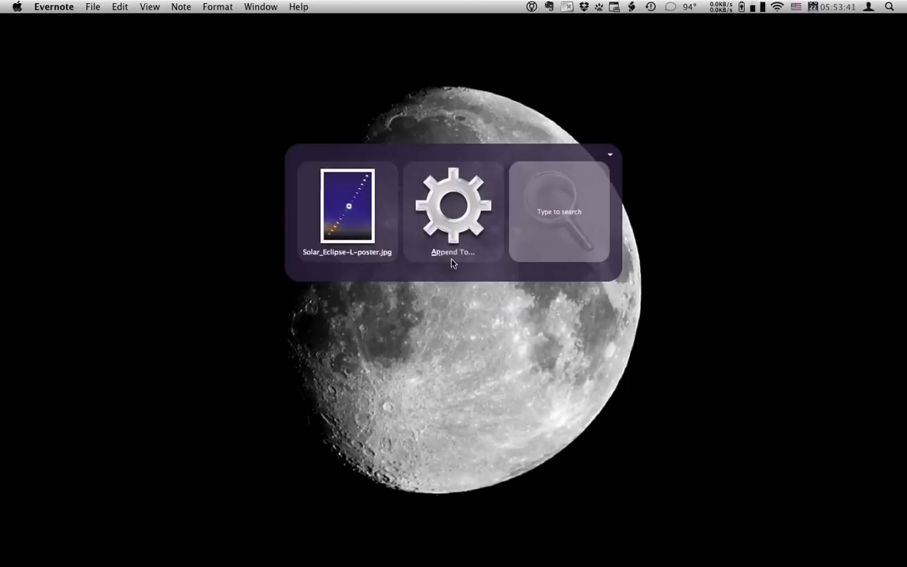
{"action": "type", "text": "sol"}
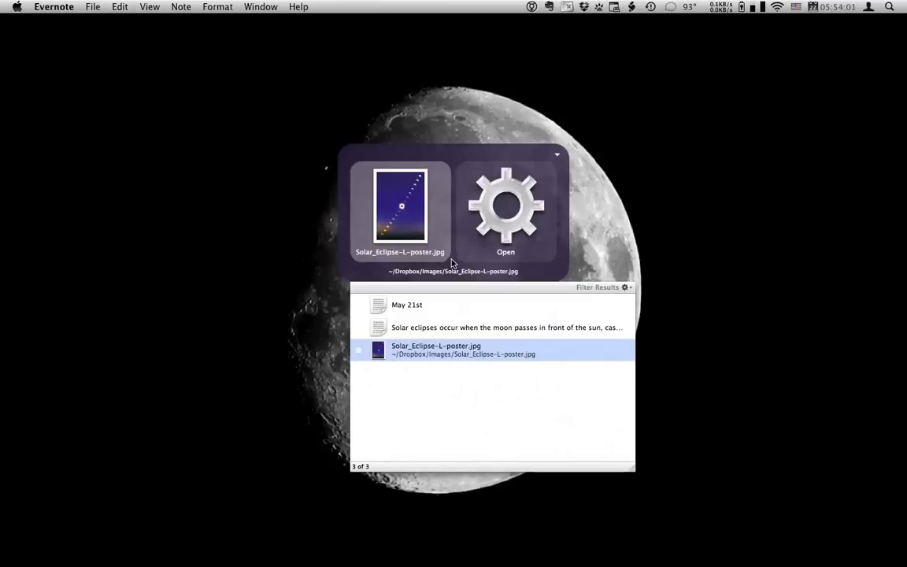
{"action": "type", "text": "so"}
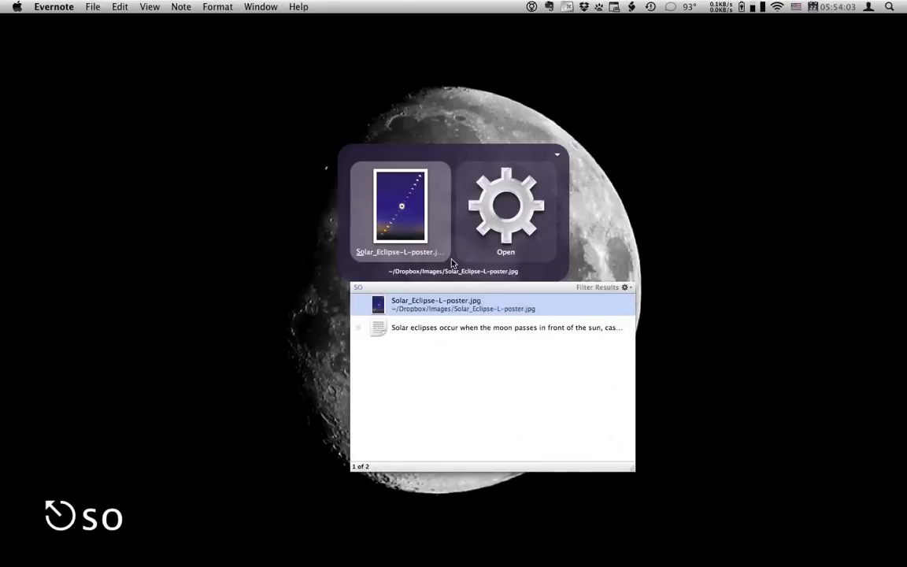
{"action": "type", "text": "L"}
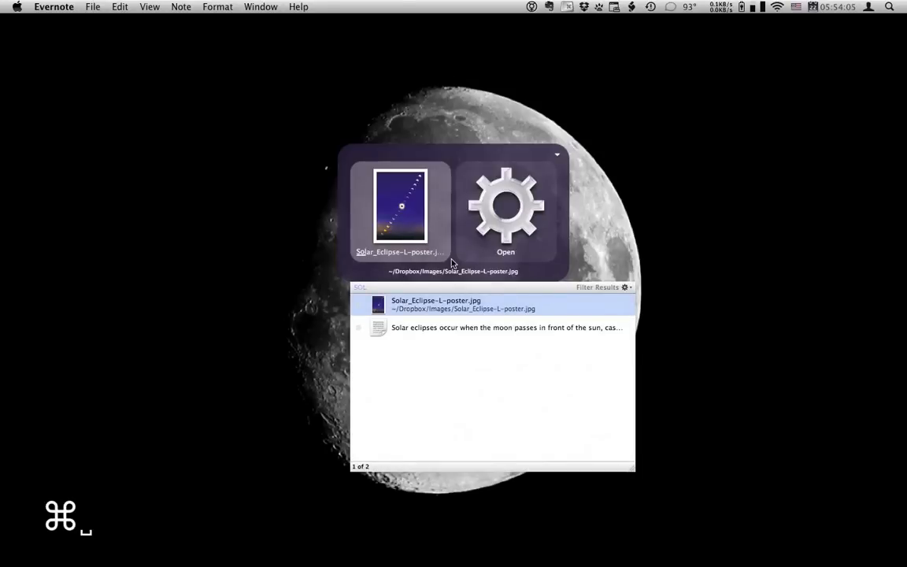
{"action": "type", "text": "sol"}
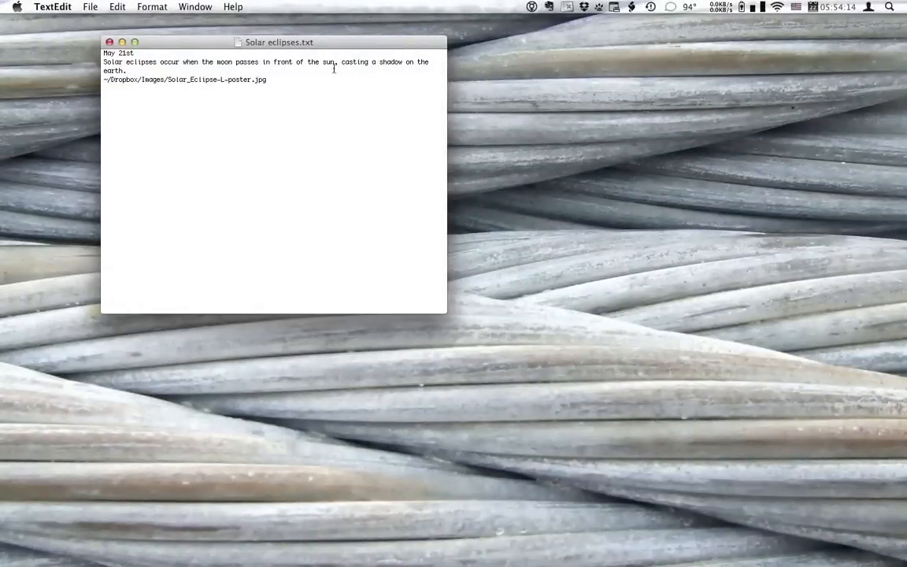
View Solar eclipses.txt in TextEdit with May 21st, the eclipse sentence and the image path.
{"action": "left_click_drag", "start_coordinate": [279, 41], "coordinate": [427, 139]}
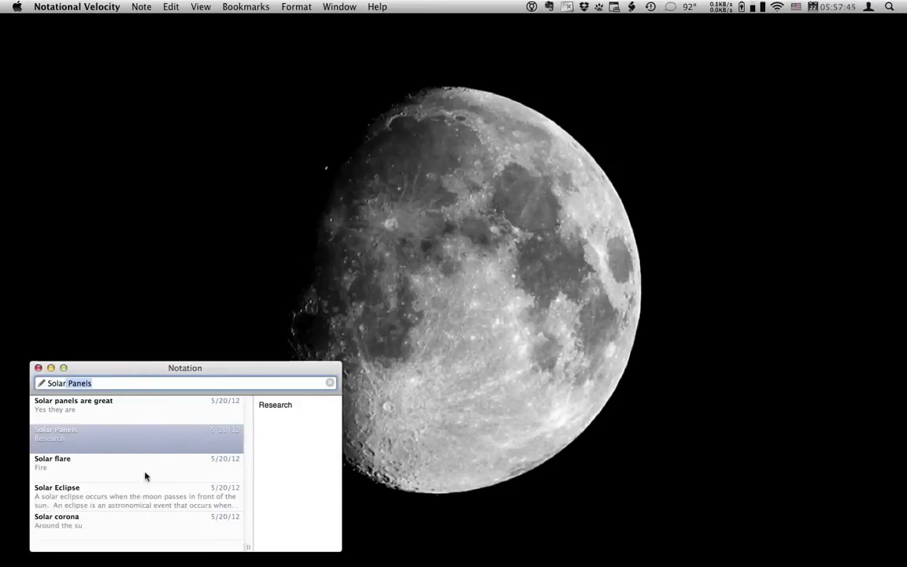
{"action": "mouse_move", "coordinate": [138, 407]}
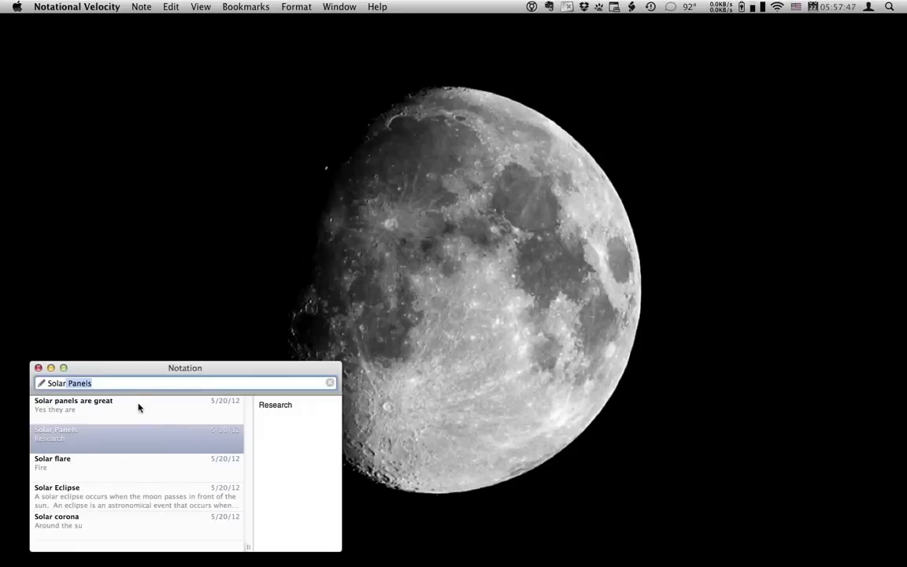
{"action": "mouse_move", "coordinate": [135, 469]}
{"action": "type", "text": "flar"}
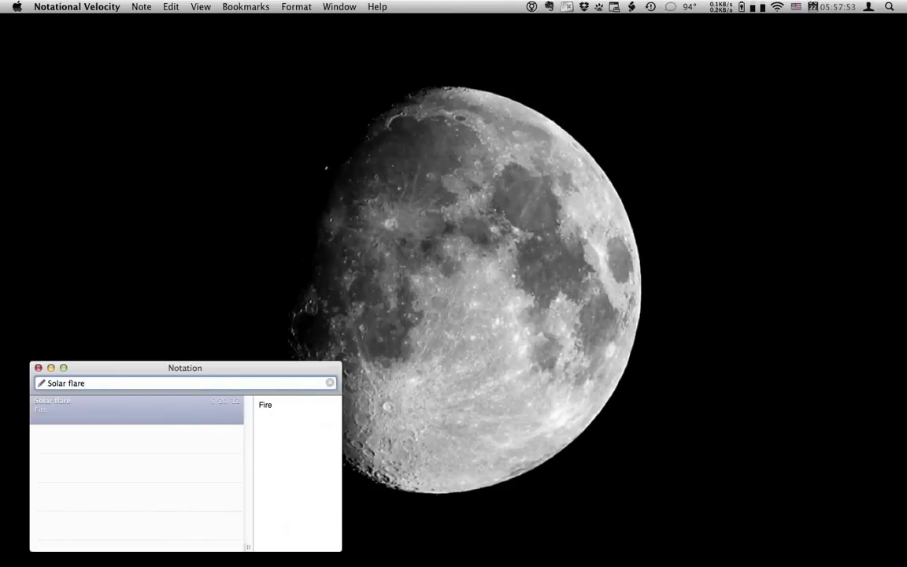
Create the note 'Solar flares research' and write 'Check wikipedia' in its body.
{"action": "type", "text": "s"}
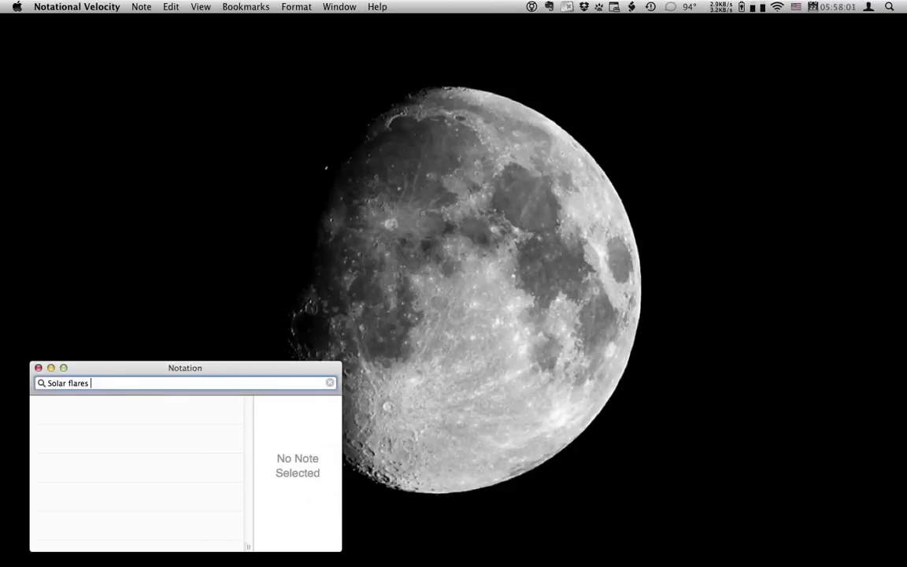
{"action": "type", "text": "research"}
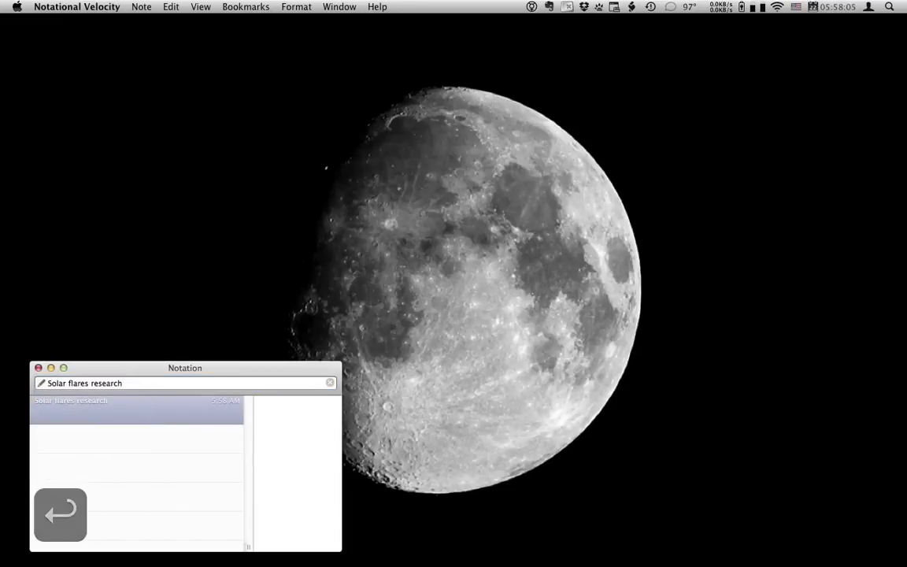
{"action": "type", "text": "Che"}
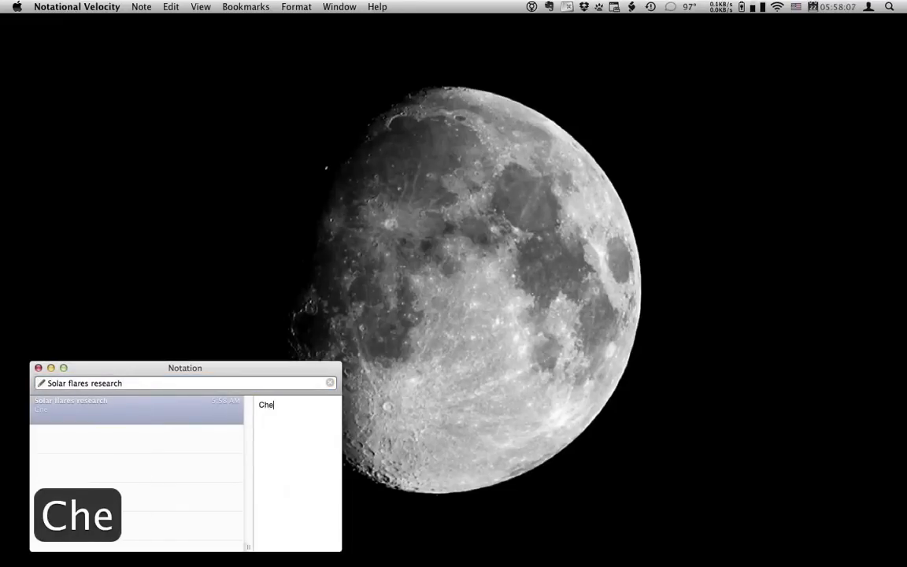
{"action": "type", "text": "ck"}
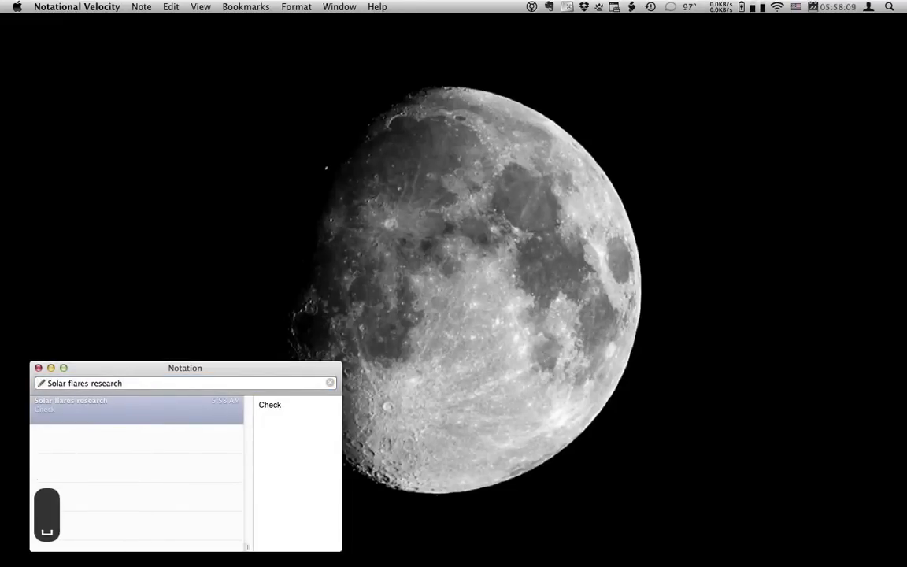
{"action": "type", "text": "wik"}
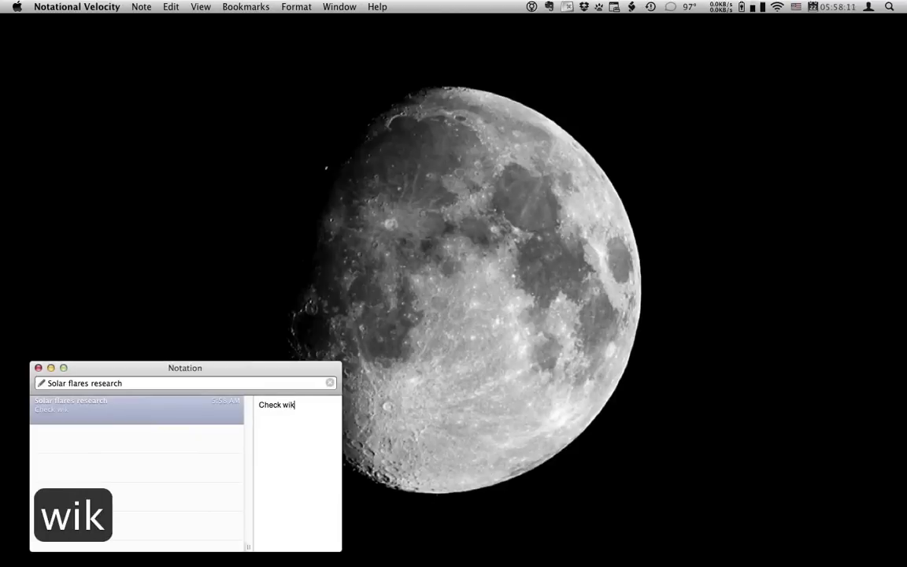
{"action": "type", "text": "ipedia"}
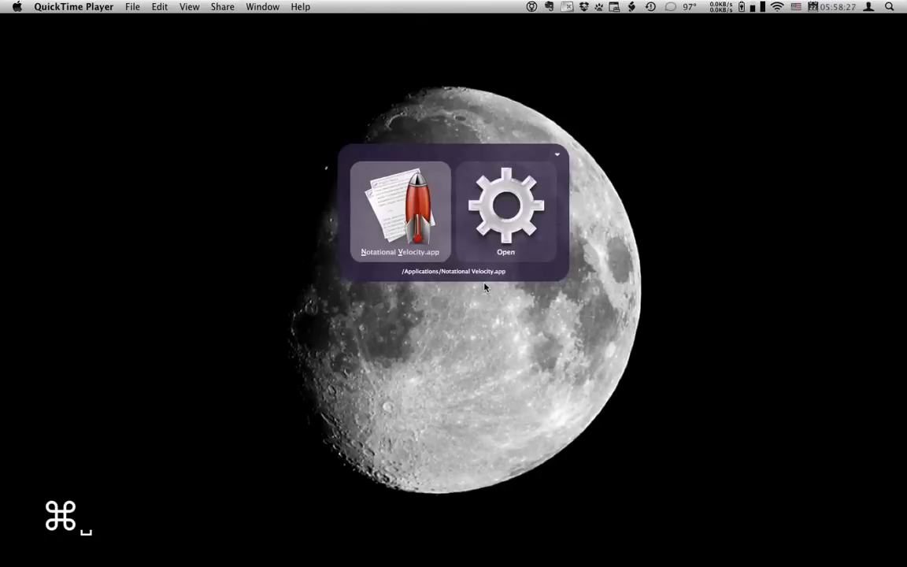
In Quicksilver Preferences > Command, set Spacebar behavior to Normal instead of Jump to Argument Field.
{"action": "left_click", "coordinate": [506, 204]}
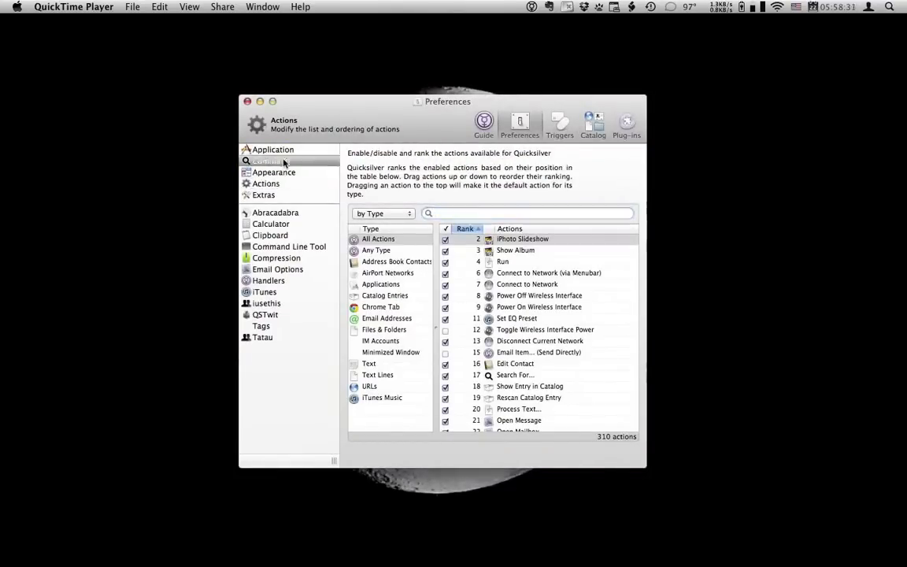
{"action": "left_click", "coordinate": [271, 161]}
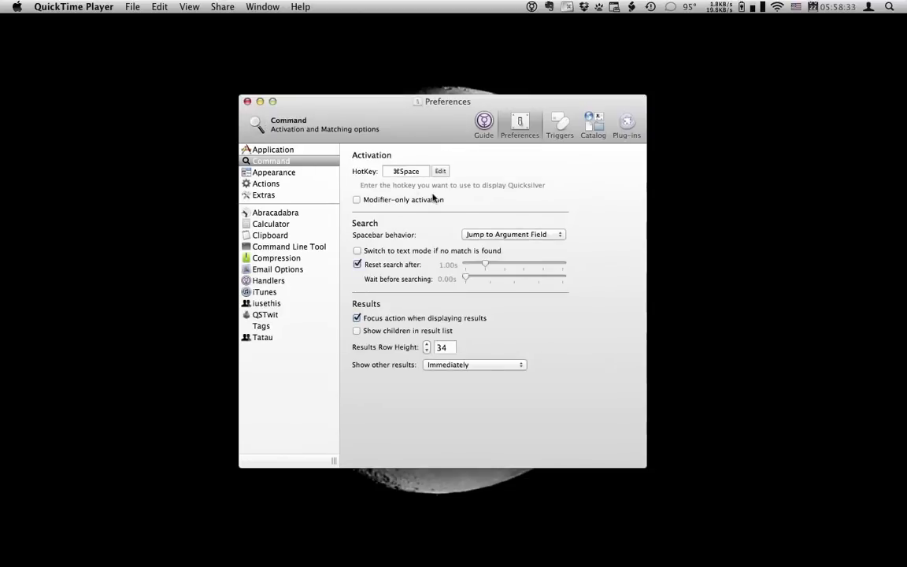
{"action": "left_click", "coordinate": [514, 233]}
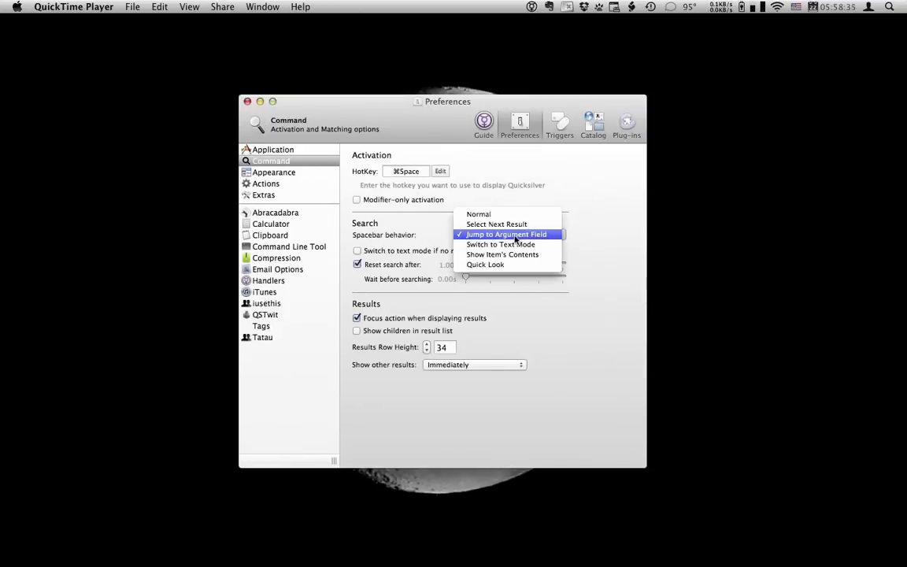
{"action": "left_click", "coordinate": [479, 214]}
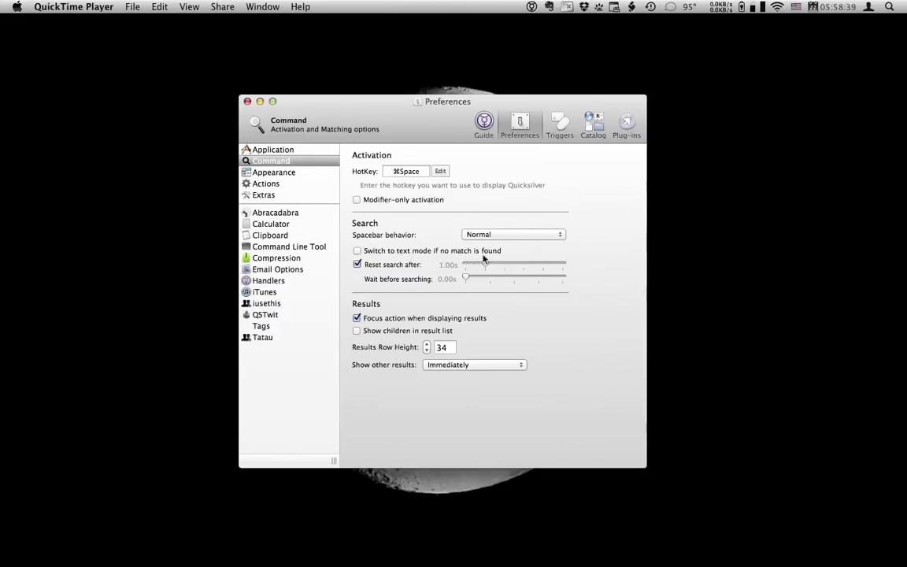
{"action": "left_click", "coordinate": [356, 250]}
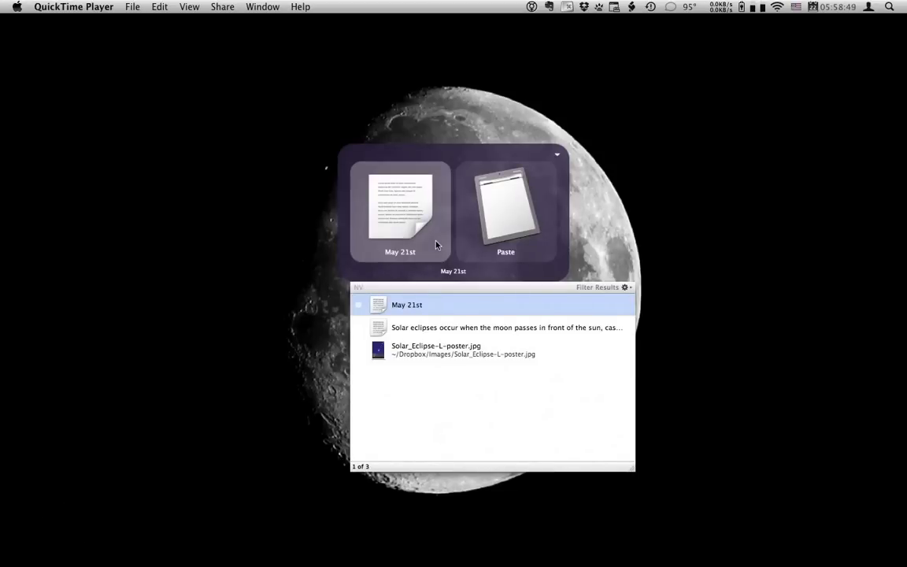
Enter 'solar flare around the sun' as text with Append To..., targeting a file matching 'sol'.
{"action": "type", "text": "solar"}
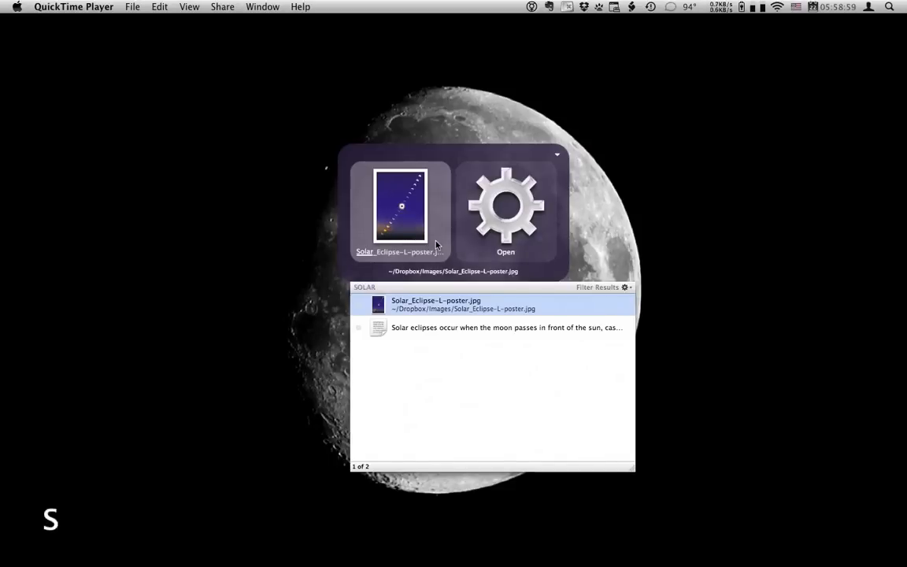
{"action": "type", "text": "solar fla"}
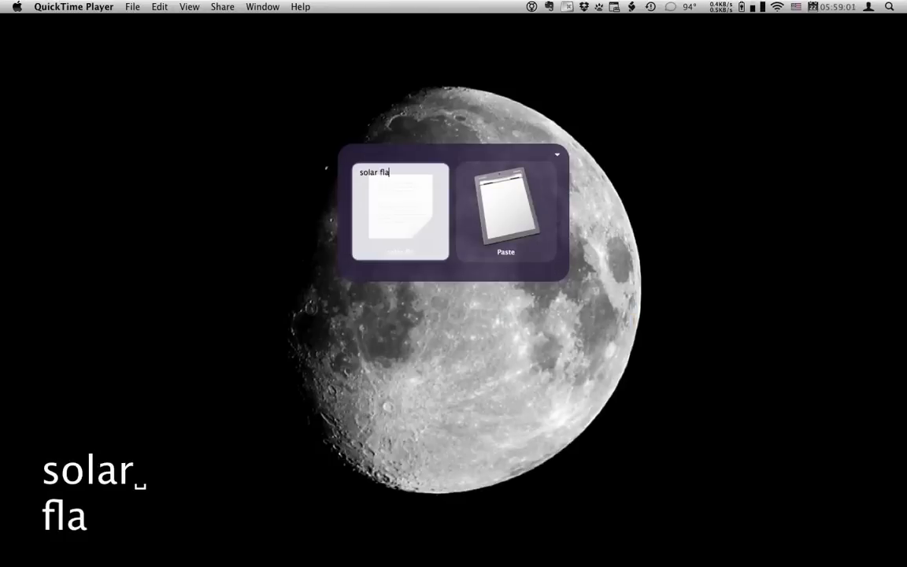
{"action": "type", "text": "re around the"}
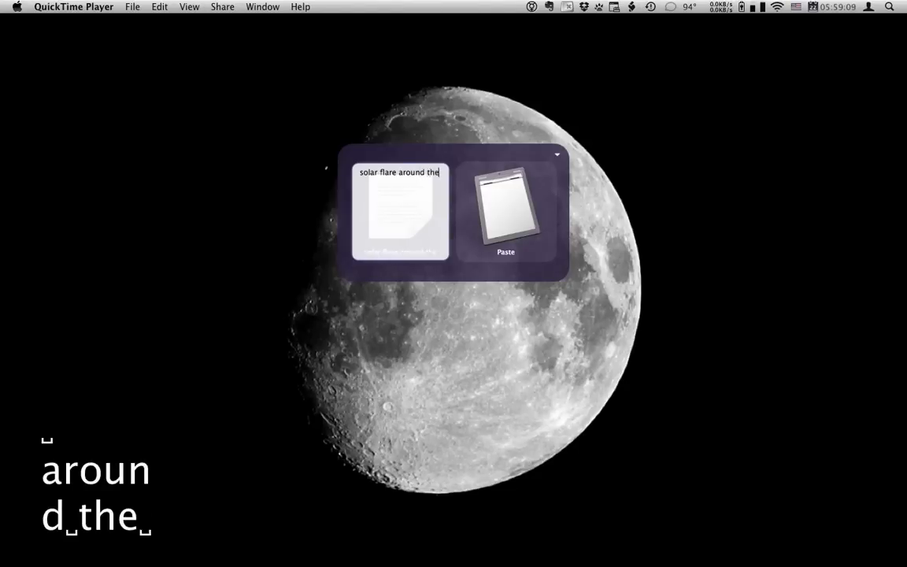
{"action": "type", "text": "sun"}
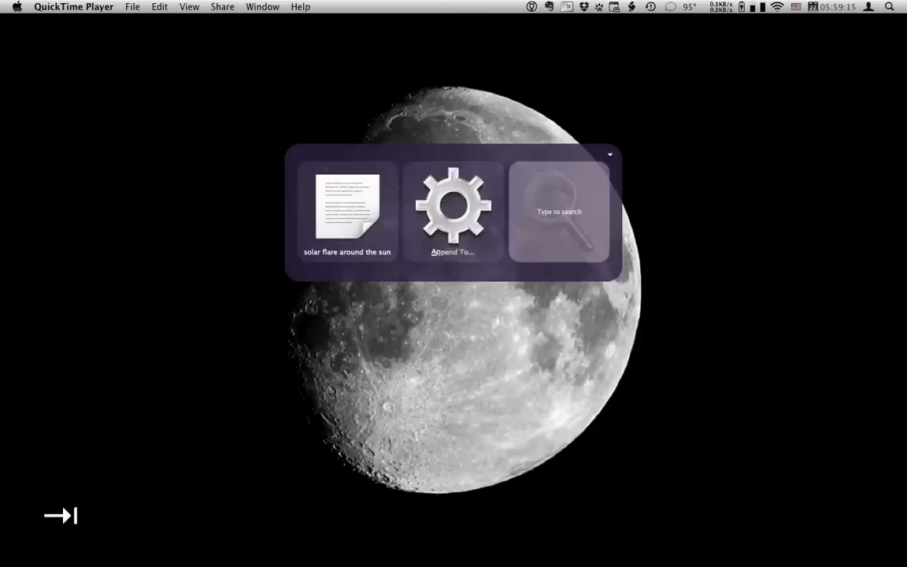
{"action": "type", "text": "sol"}
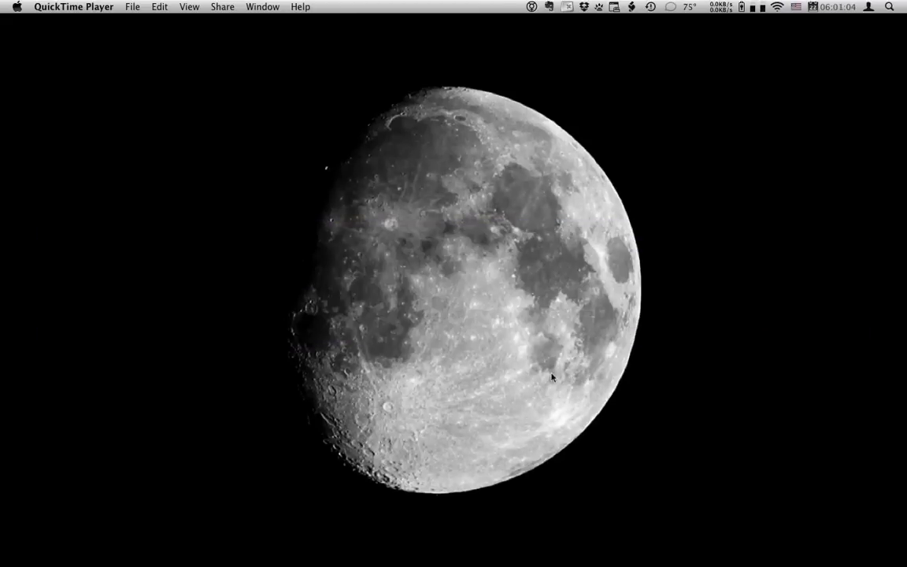
{"action": "mouse_move", "coordinate": [559, 416]}
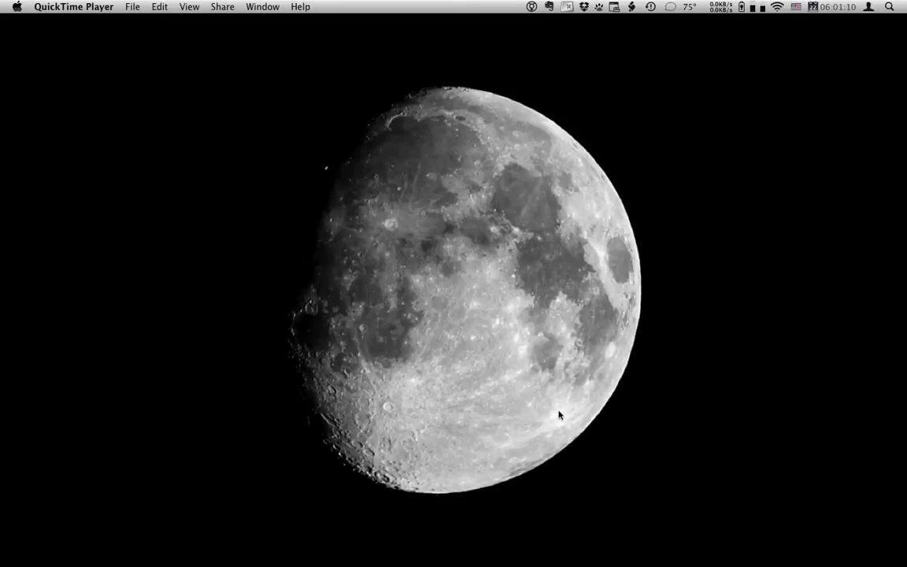
{"action": "mouse_move", "coordinate": [496, 361]}
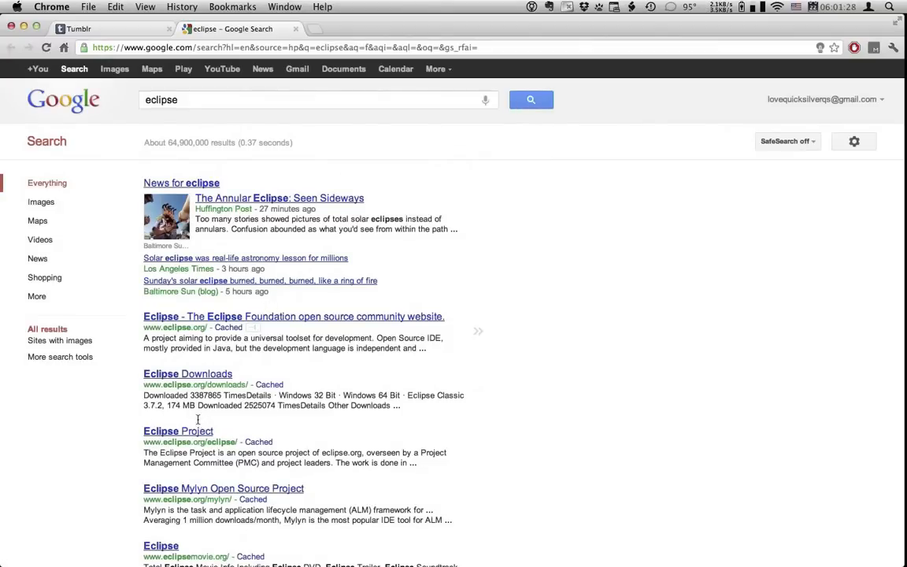
From the Google results for 'eclipse', load the Eclipse - Wikipedia article.
{"action": "scroll", "scroll_direction": "down", "scroll_amount": 3}
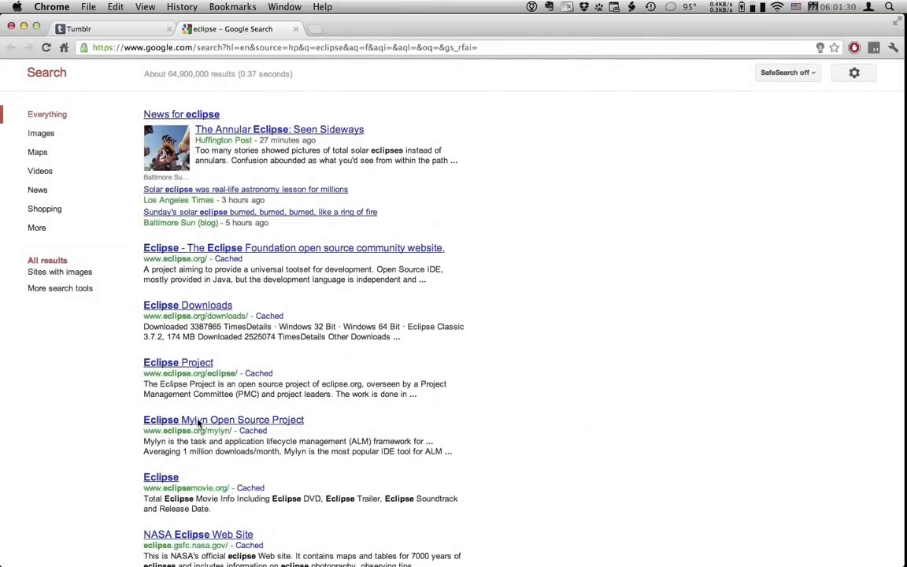
{"action": "scroll", "scroll_direction": "down", "scroll_amount": 3}
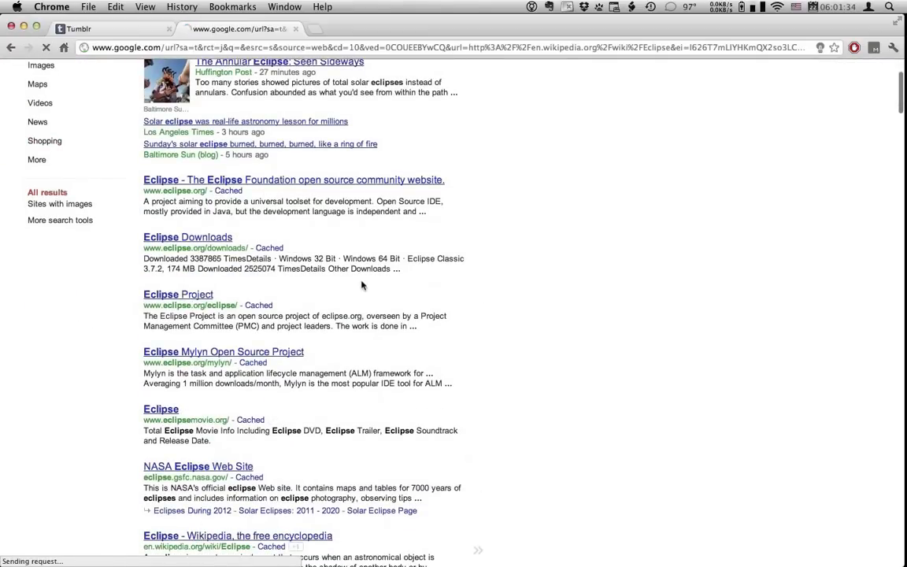
{"action": "left_click", "coordinate": [236, 536]}
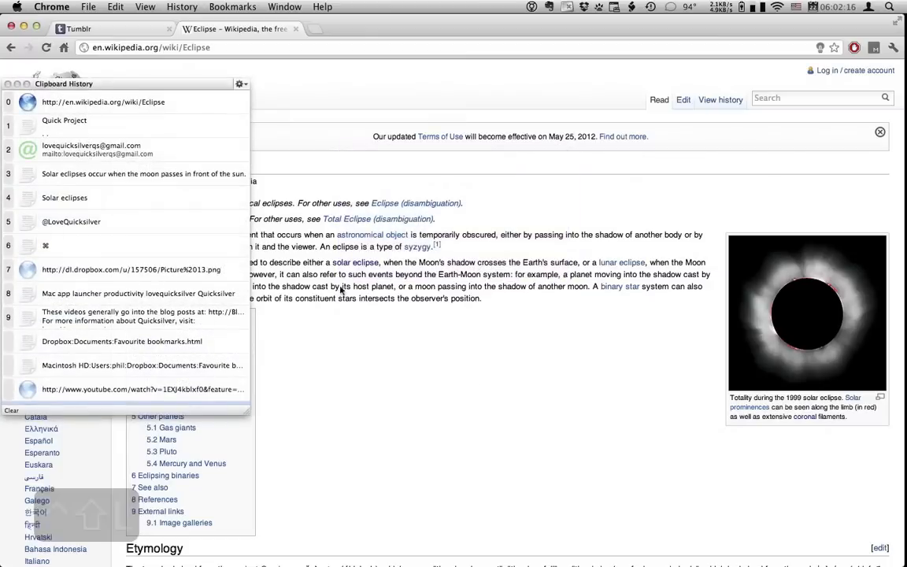
{"action": "mouse_move", "coordinate": [177, 150]}
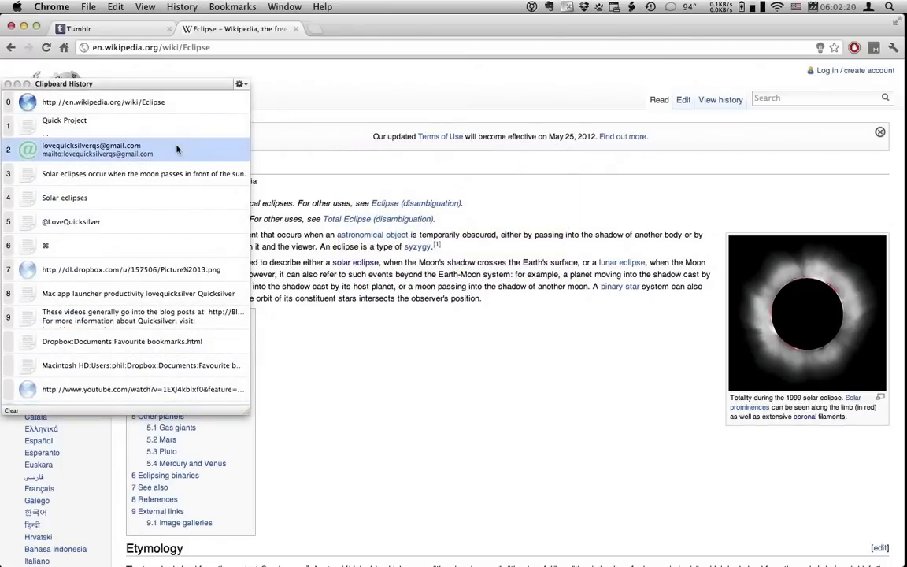
{"action": "key", "text": "cmd+c"}
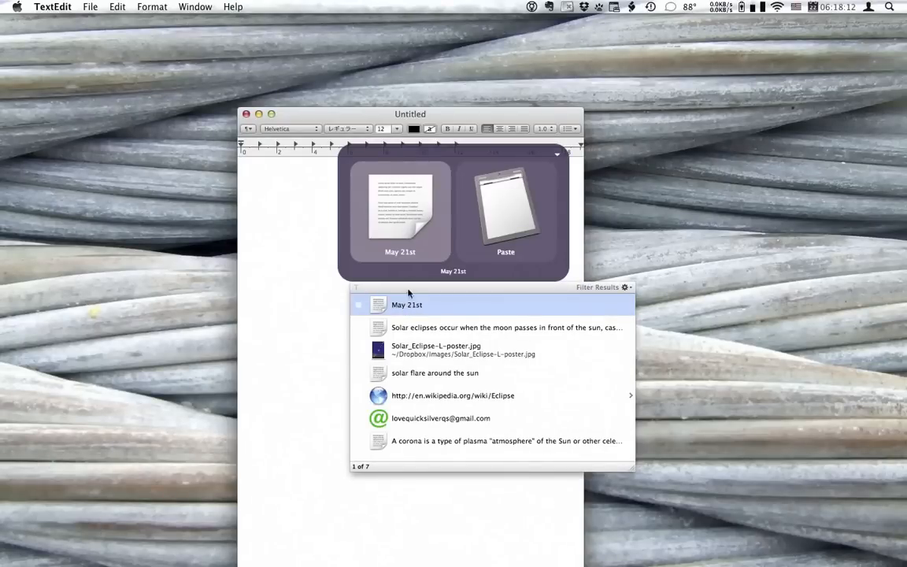
{"action": "mouse_move", "coordinate": [523, 213]}
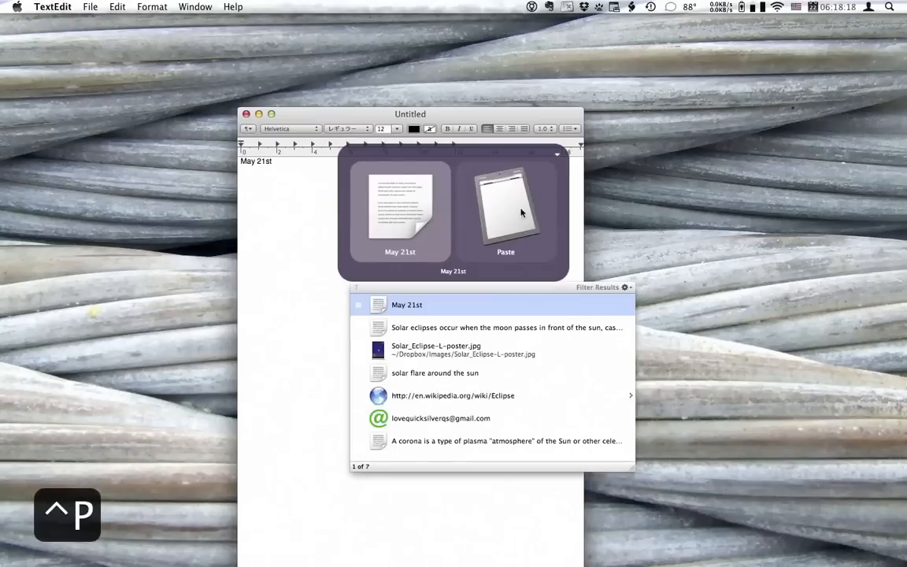
Paste the saved 'May 21st' text into TextEdit and select the eclipse poster image item.
{"action": "left_click", "coordinate": [434, 350]}
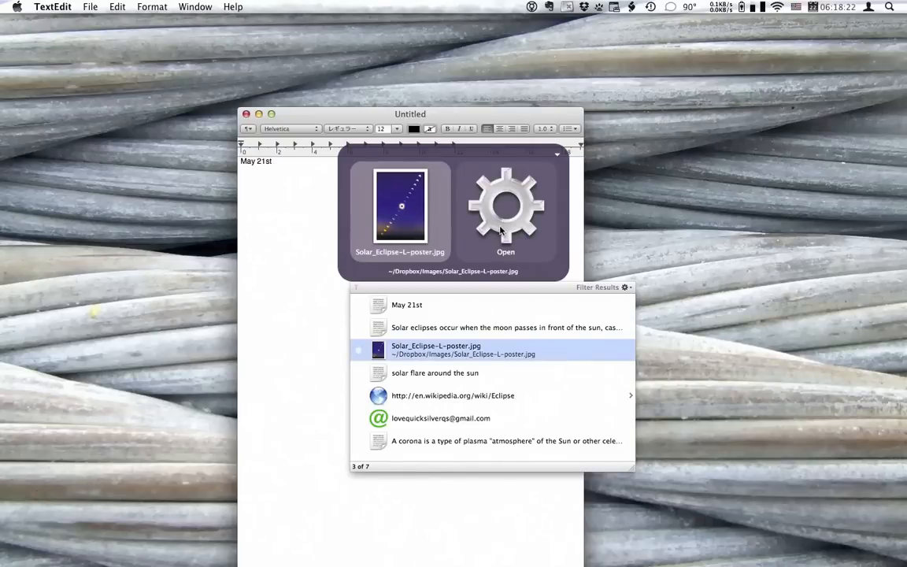
{"action": "type", "text": "PAS"}
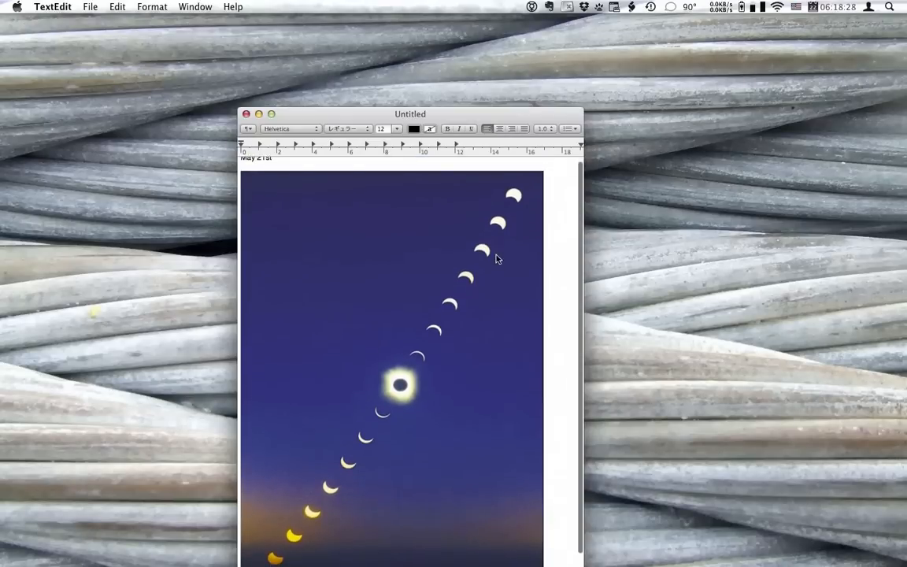
{"action": "scroll", "scroll_direction": "down", "scroll_amount": 3}
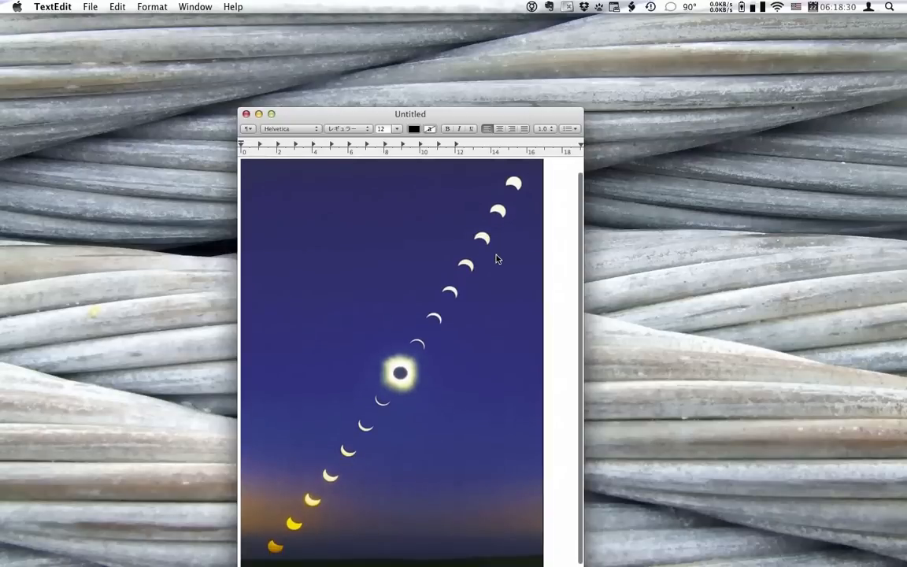
{"action": "type", "text": "May 21st"}
{"action": "type", "text": "GP"}
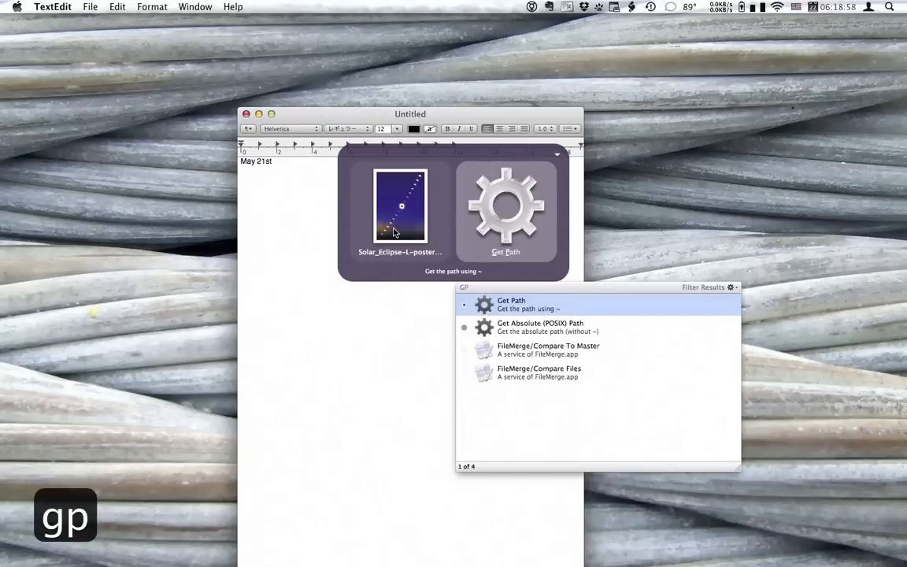
{"action": "left_click", "coordinate": [510, 304]}
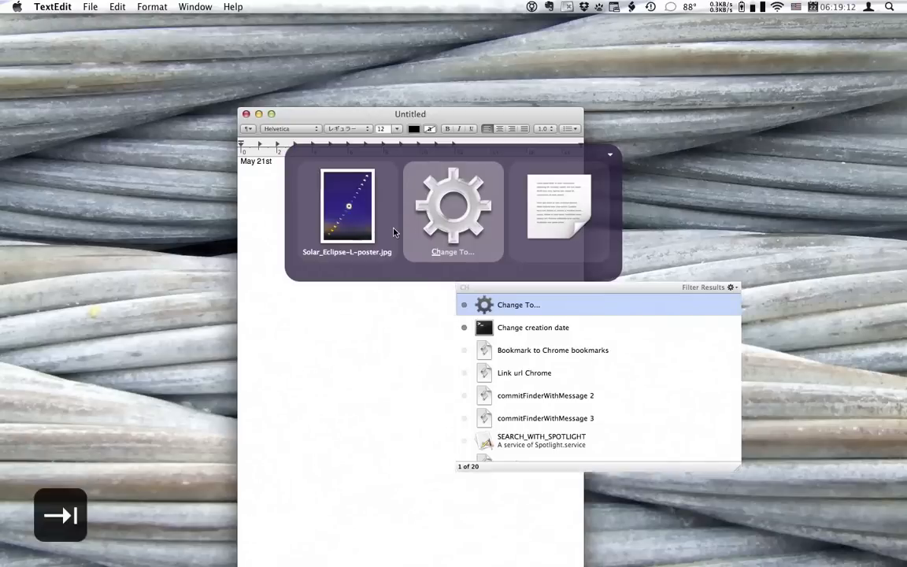
{"action": "left_click", "coordinate": [518, 305]}
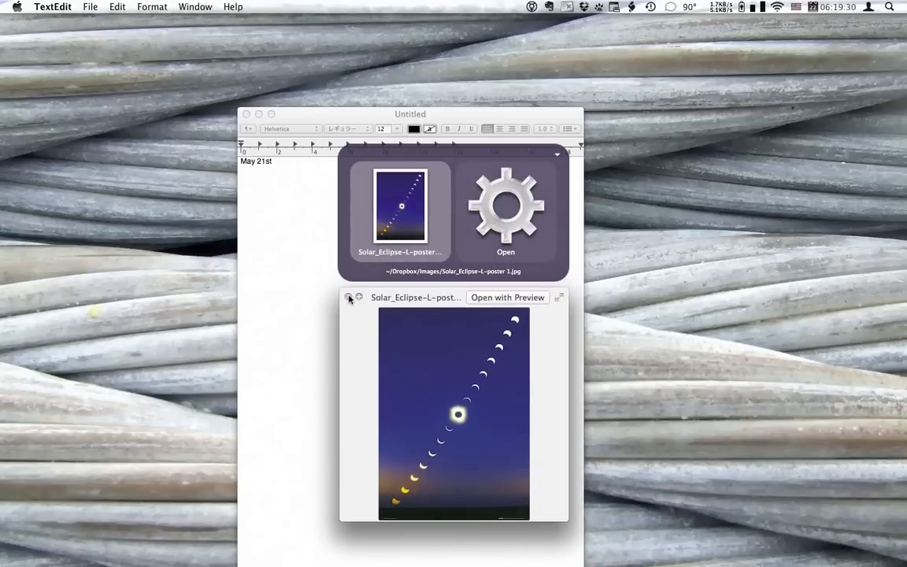
Dismiss the Quick Look preview and paste the eclipse poster image below 'May 21st'.
{"action": "left_click", "coordinate": [350, 297]}
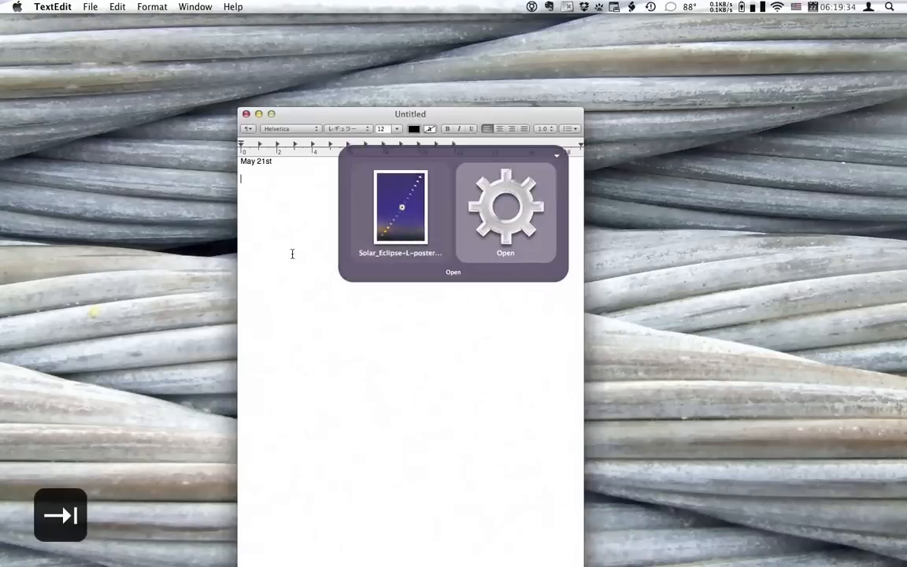
{"action": "type", "text": "pa"}
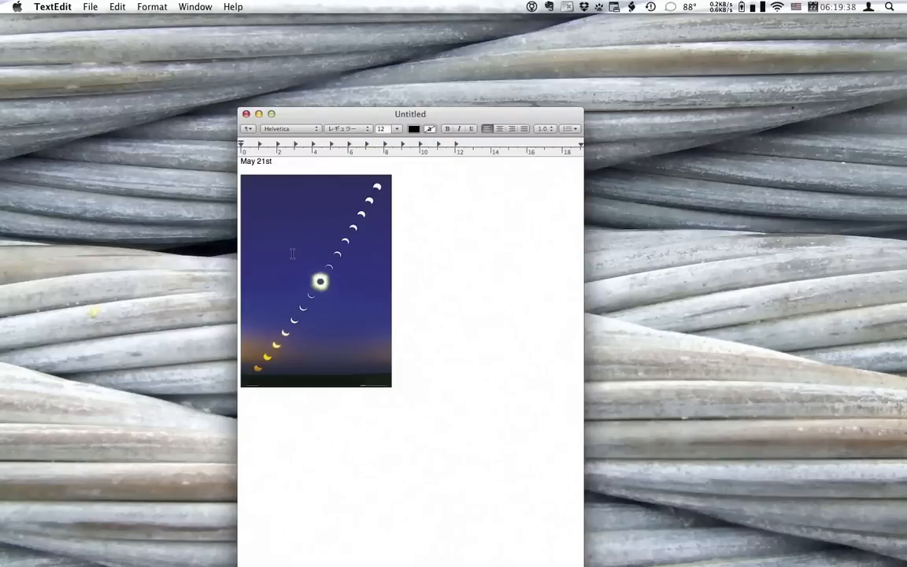
{"action": "mouse_move", "coordinate": [261, 407]}
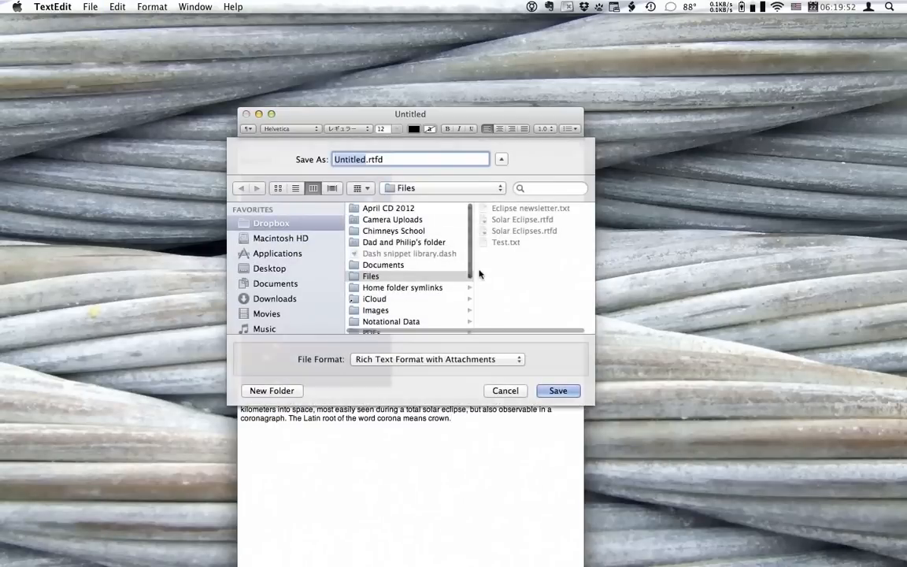
Save the document as 'Solar eclipses' in Dropbox > Files, replacing the existing file.
{"action": "type", "text": "Solar ec"}
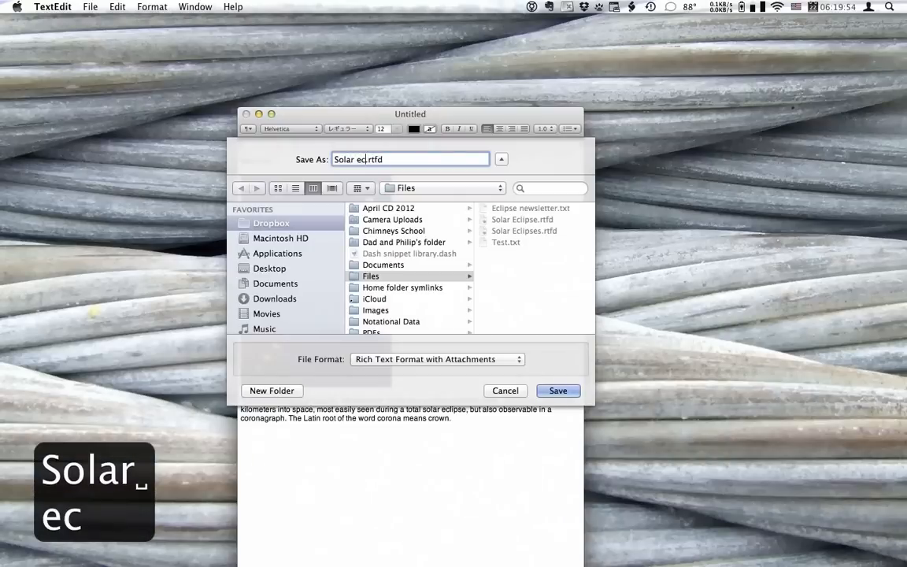
{"action": "left_click", "coordinate": [557, 391]}
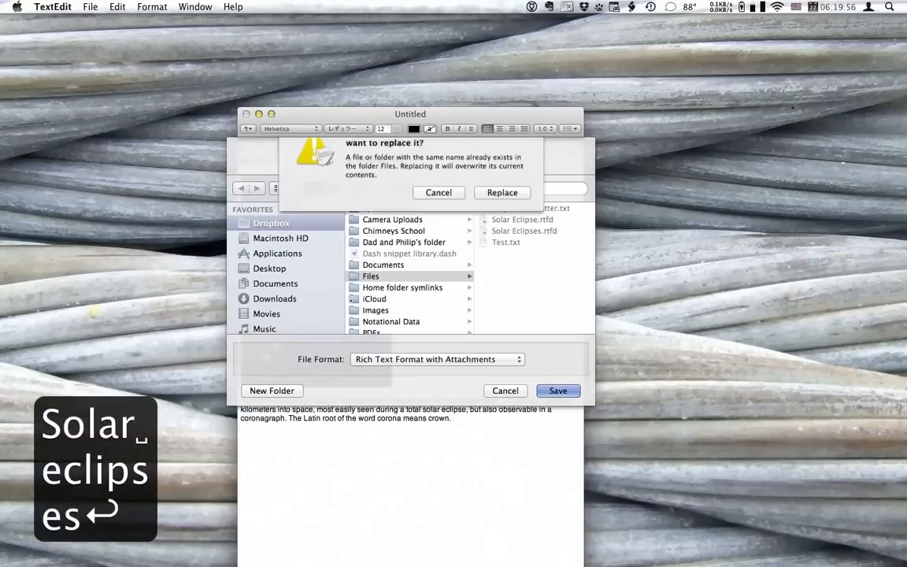
{"action": "left_click", "coordinate": [557, 390]}
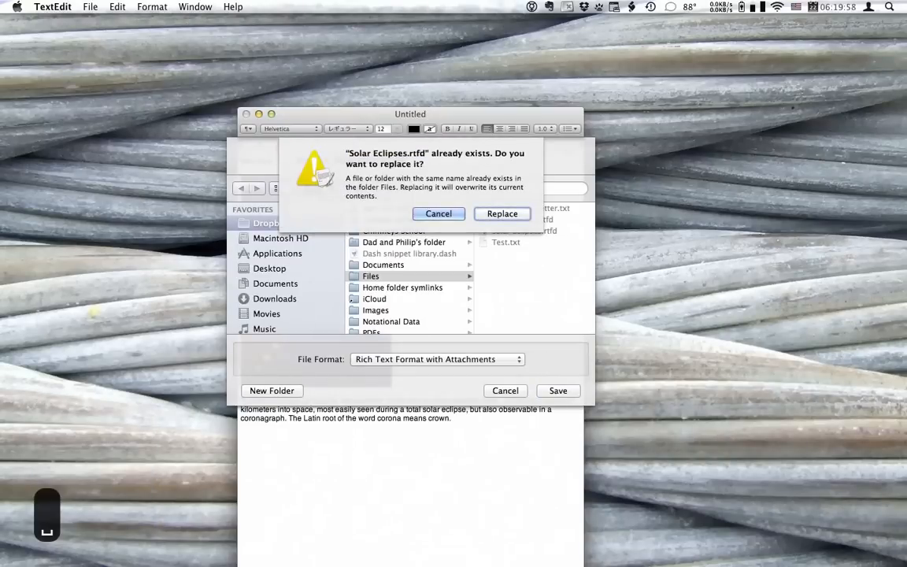
{"action": "left_click", "coordinate": [502, 214]}
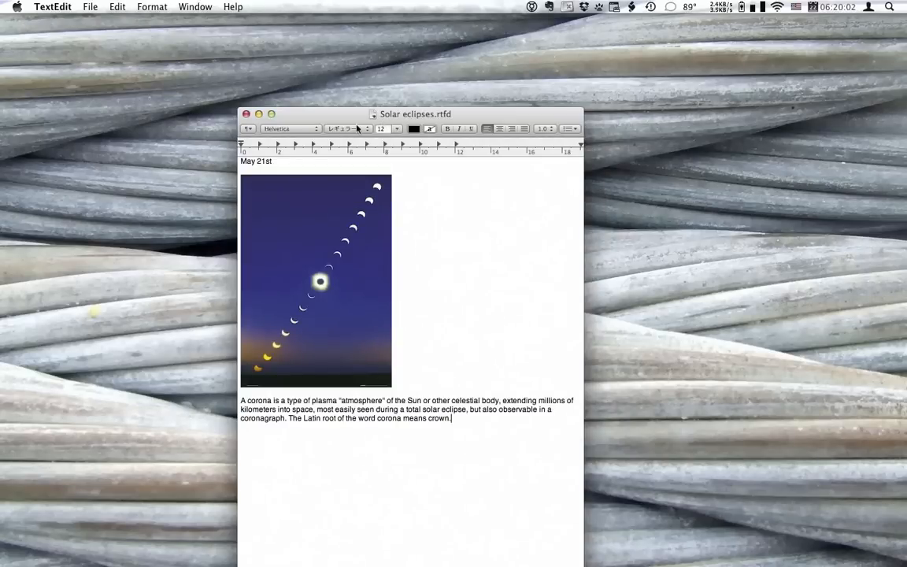
{"action": "mouse_move", "coordinate": [440, 211]}
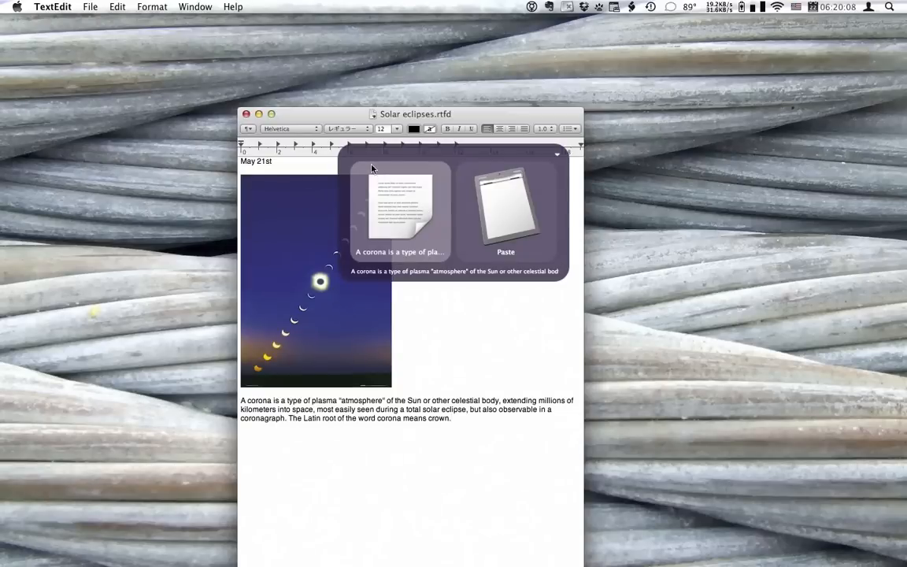
{"action": "mouse_move", "coordinate": [375, 118]}
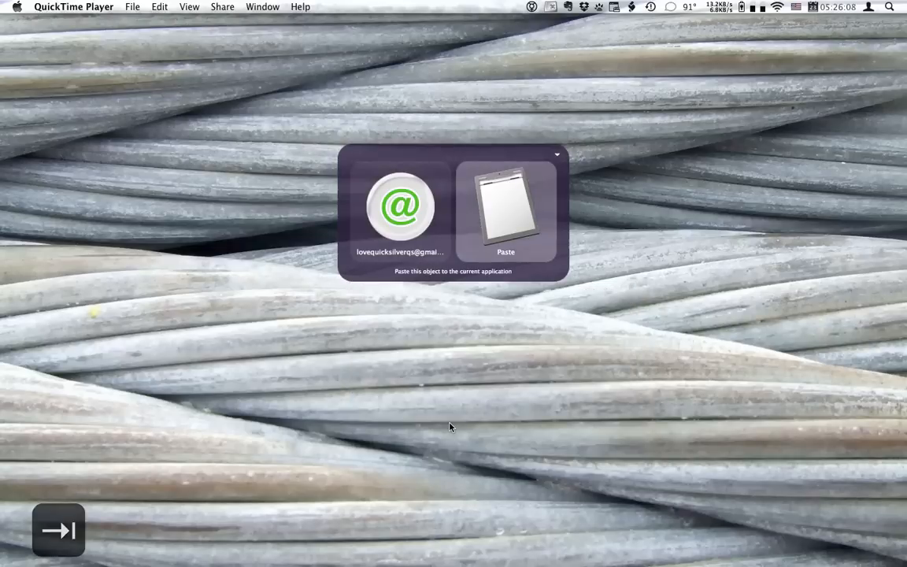
Find the saved email address item via 'mail' and pair it with the Paste action.
{"action": "type", "text": "mail"}
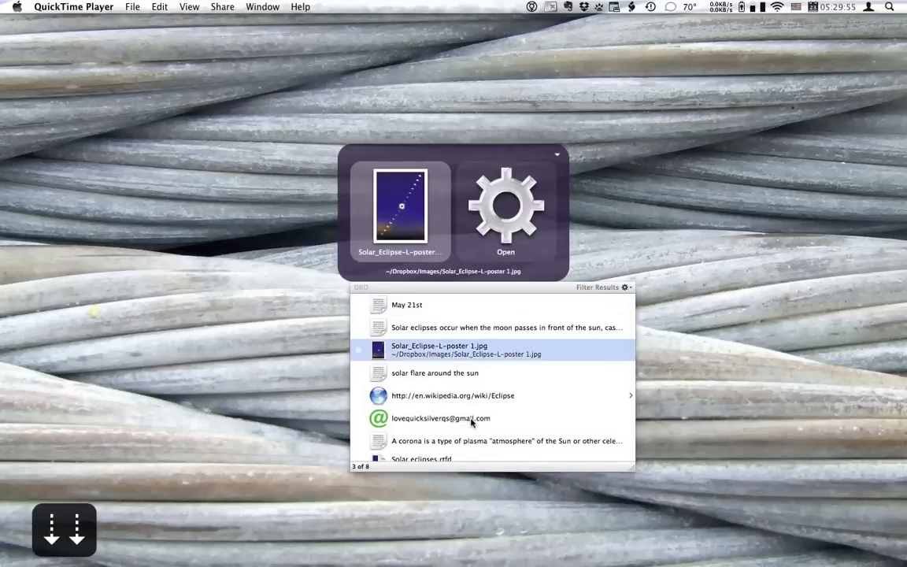
{"action": "mouse_move", "coordinate": [409, 306]}
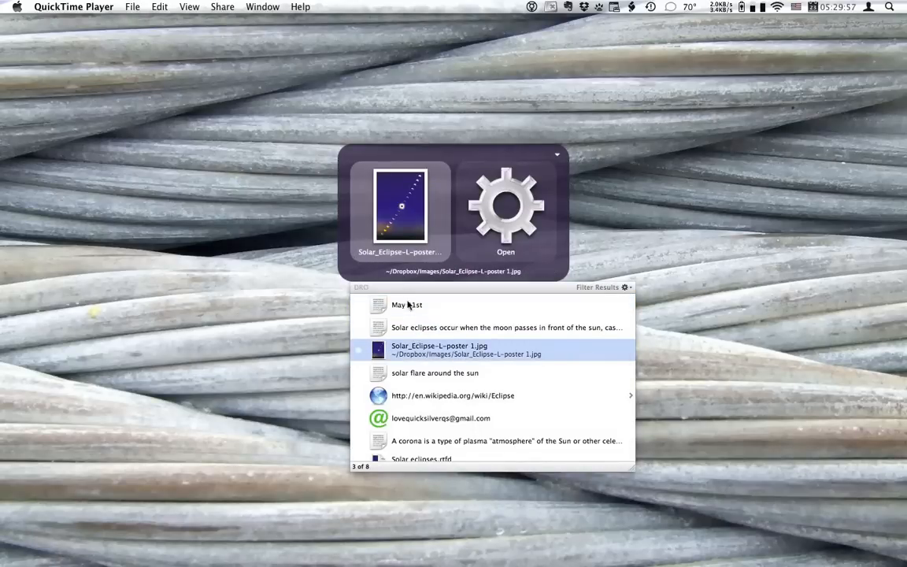
{"action": "mouse_move", "coordinate": [432, 280]}
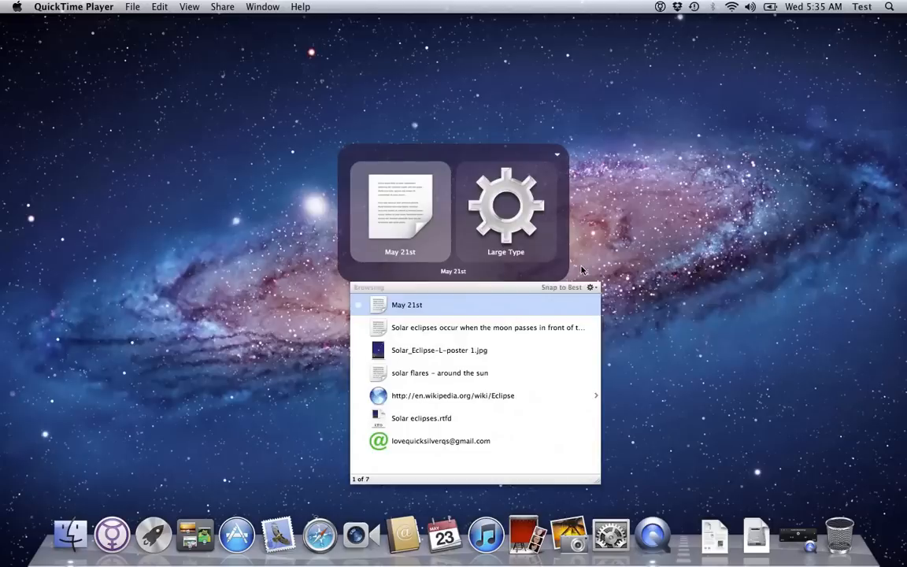
{"action": "mouse_move", "coordinate": [548, 287]}
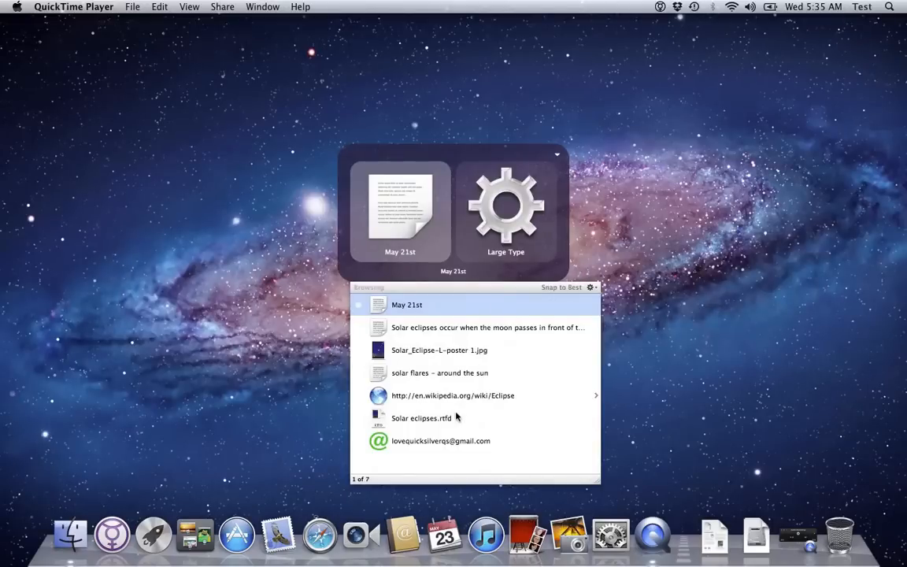
Open solar eclipses.rtfd from the synced Quicksilver list on the second Mac.
{"action": "left_click", "coordinate": [420, 419]}
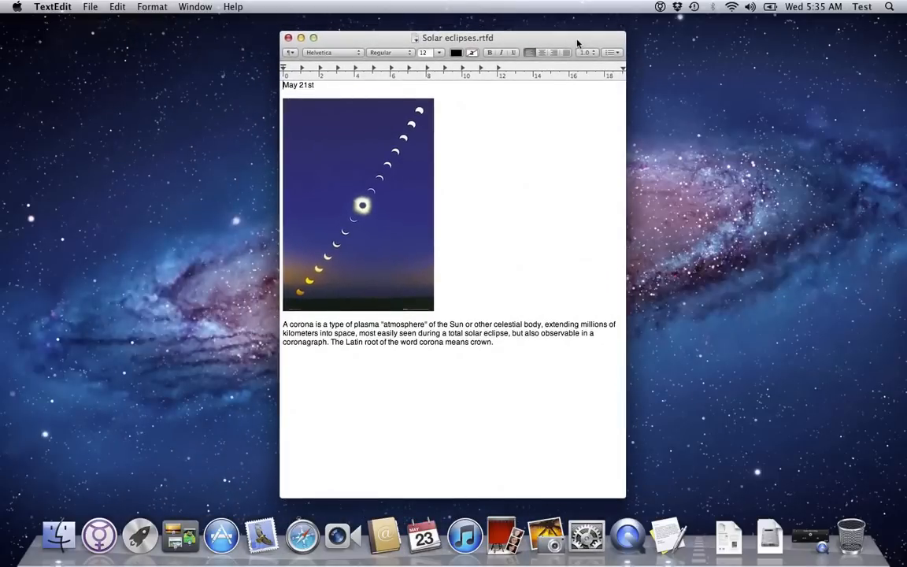
{"action": "mouse_move", "coordinate": [581, 142]}
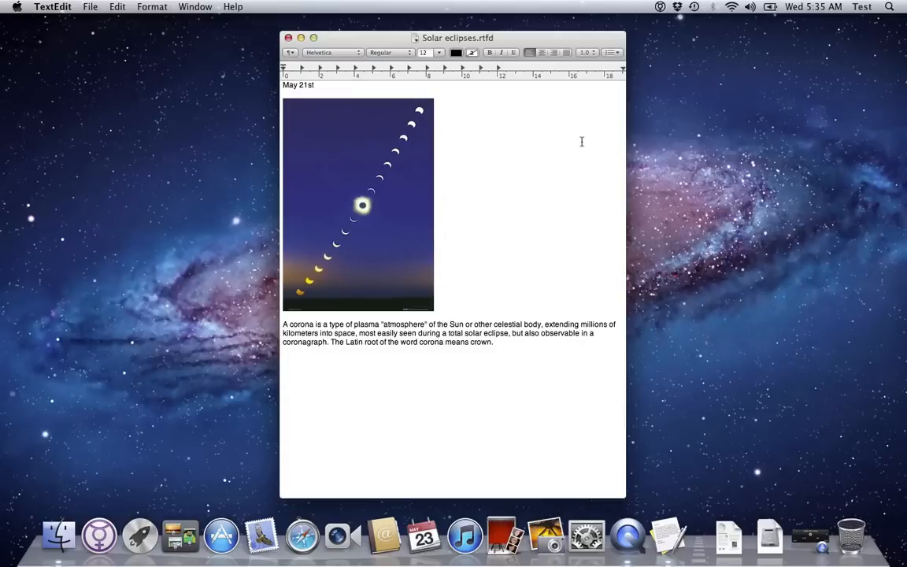
{"action": "mouse_move", "coordinate": [564, 141]}
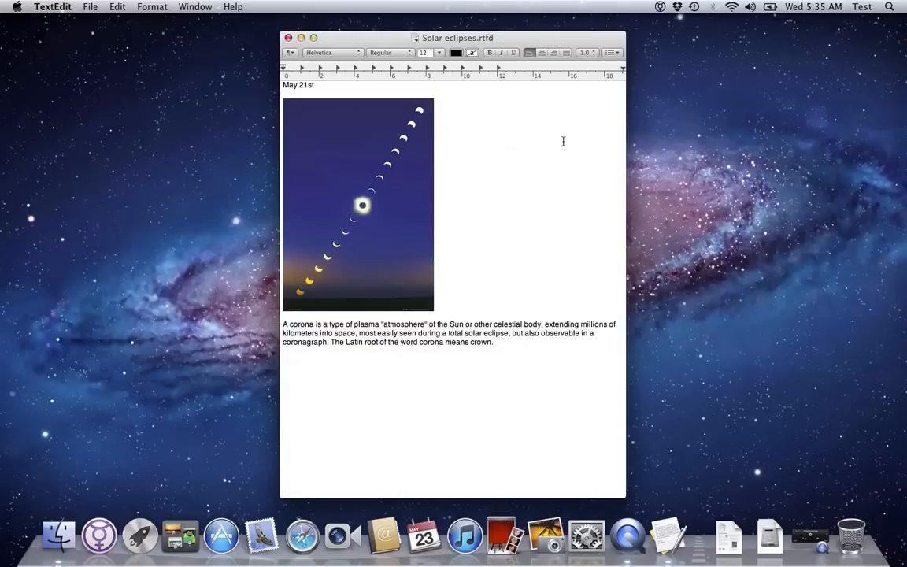
{"action": "mouse_move", "coordinate": [511, 123]}
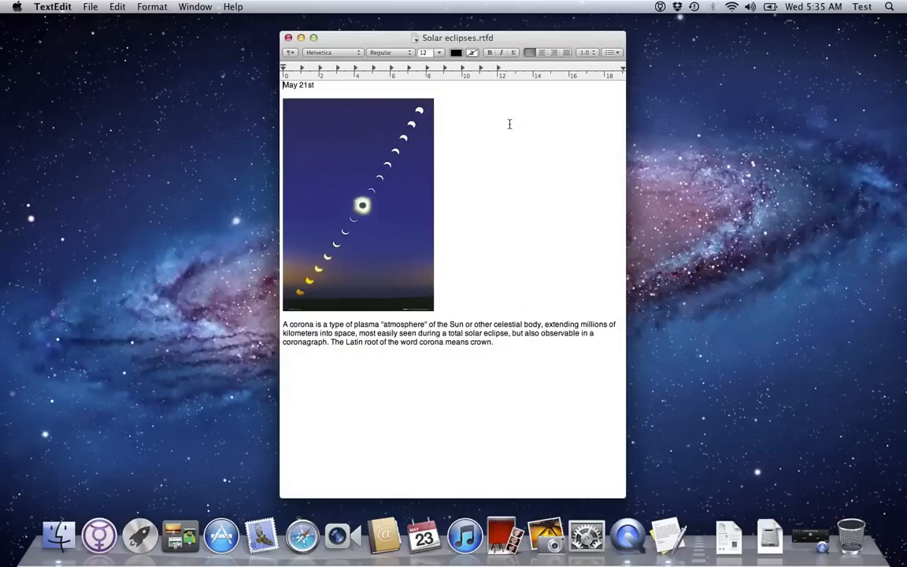